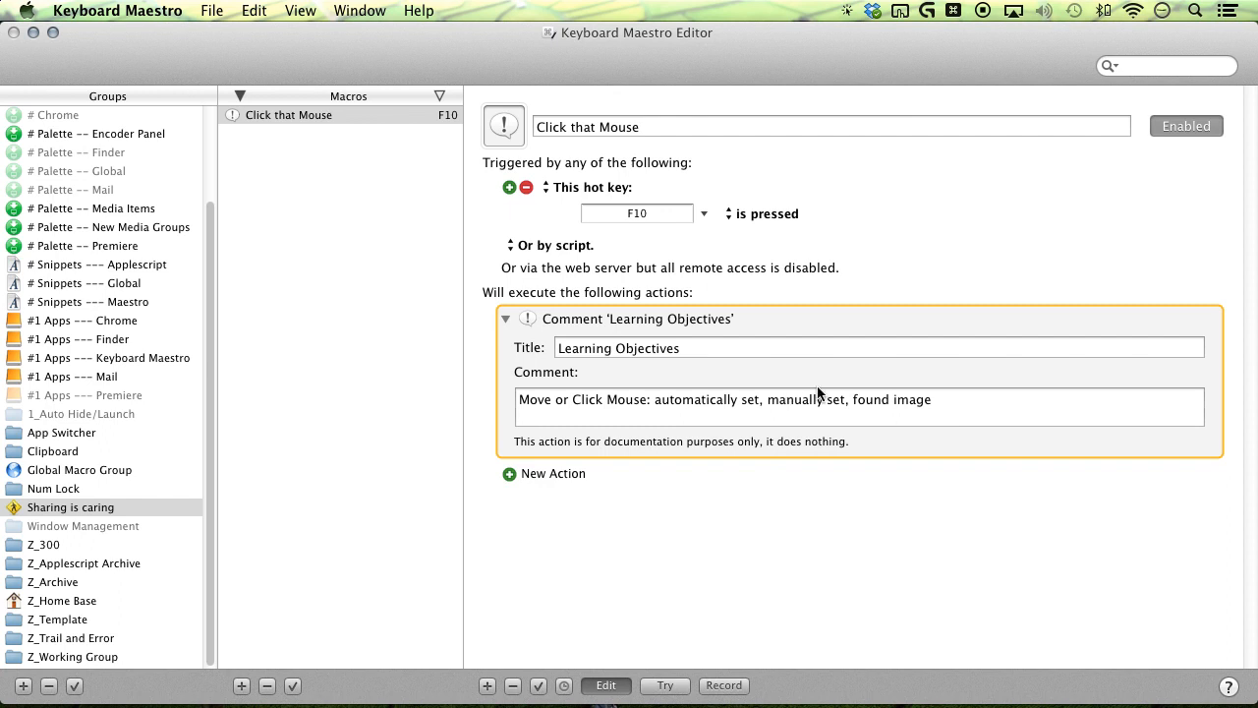
Add a Move or Click Mouse action clicking at 0,0 from the front window's top left corner
{"action": "double_click", "coordinate": [893, 399]}
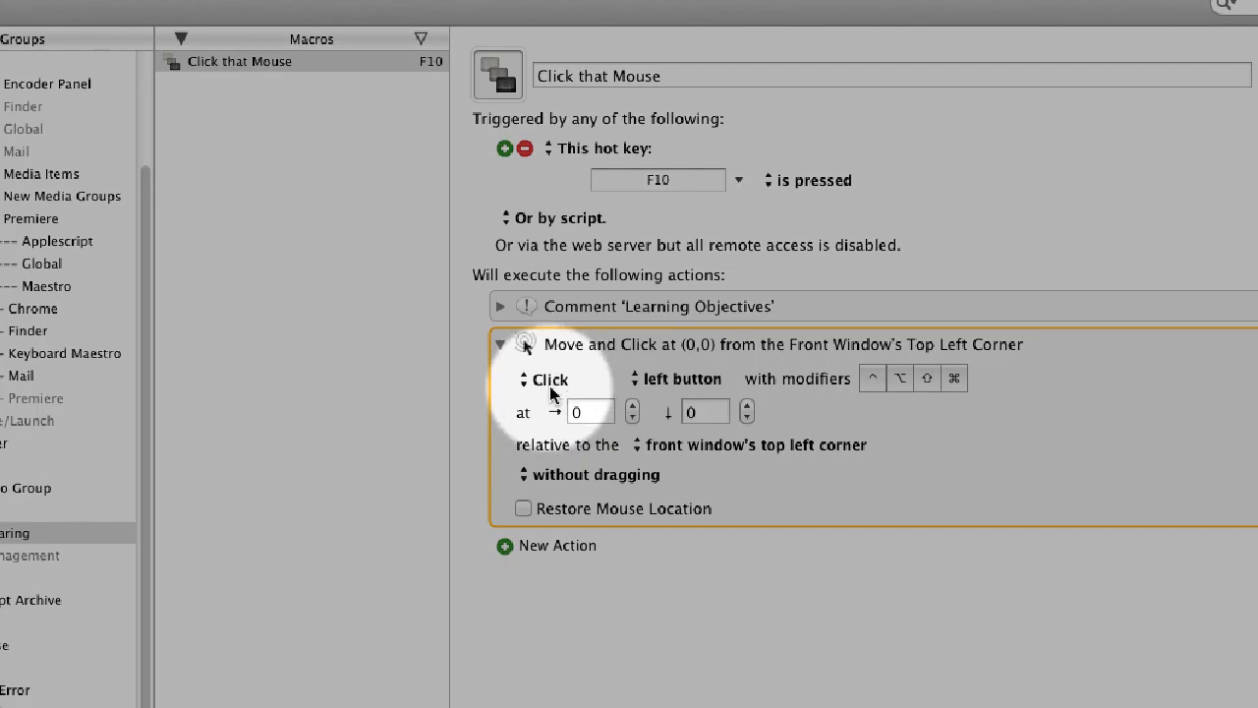
{"action": "left_click", "coordinate": [546, 379]}
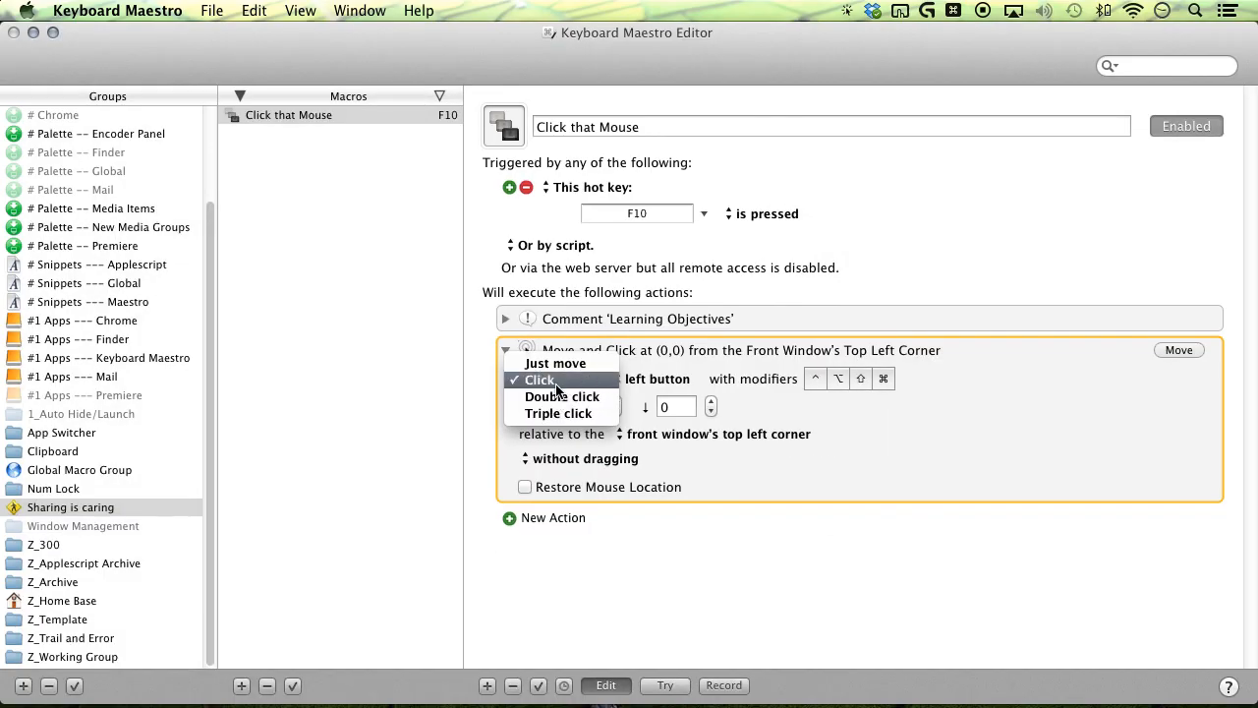
{"action": "mouse_move", "coordinate": [555, 362]}
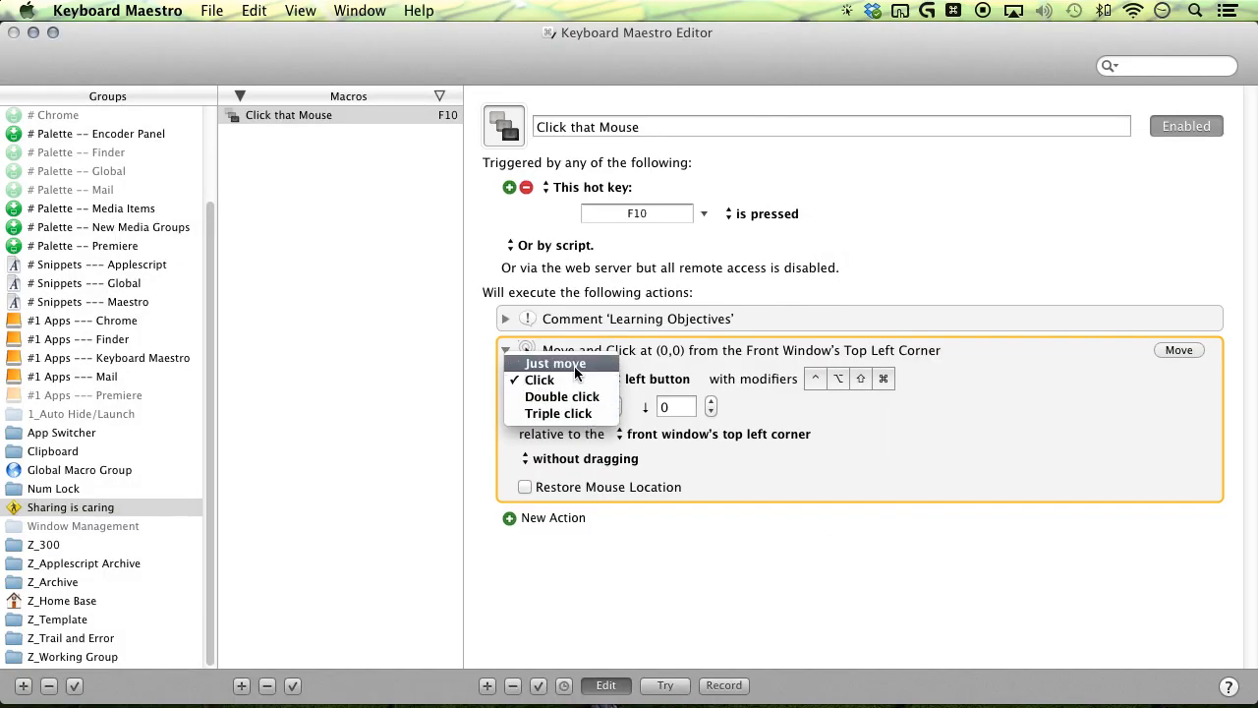
{"action": "left_click", "coordinate": [539, 379]}
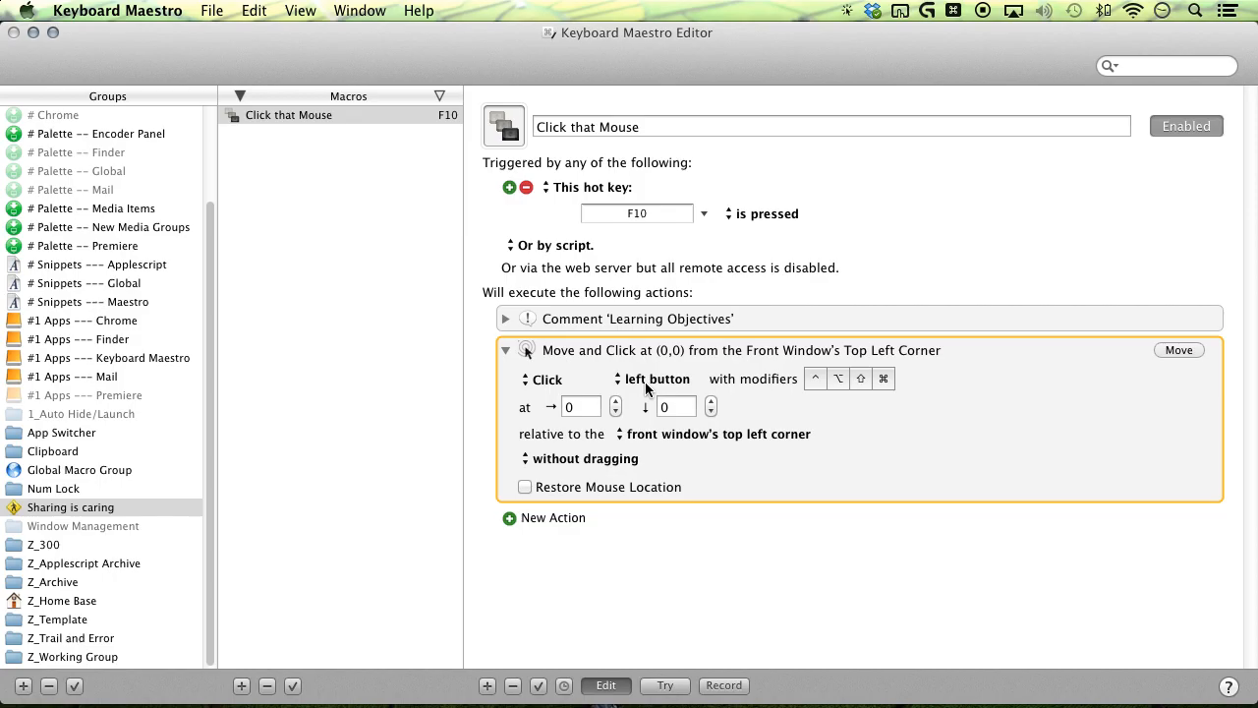
{"action": "left_click", "coordinate": [652, 378]}
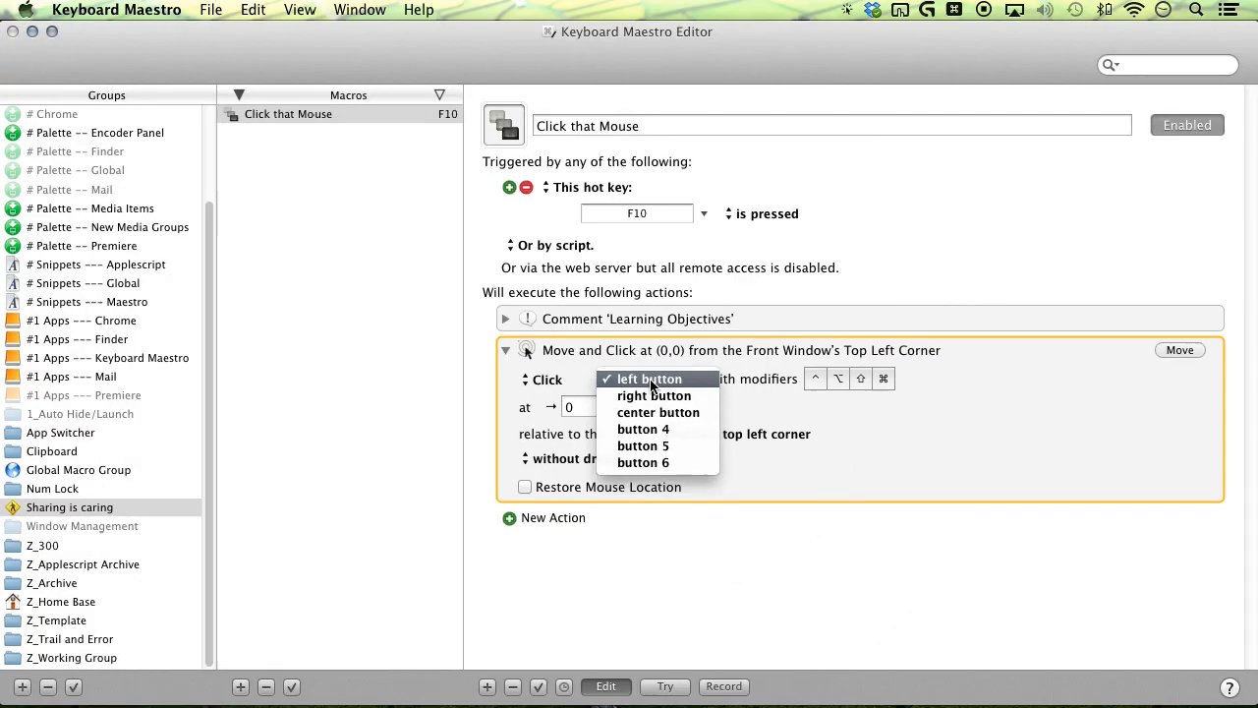
{"action": "mouse_move", "coordinate": [677, 462]}
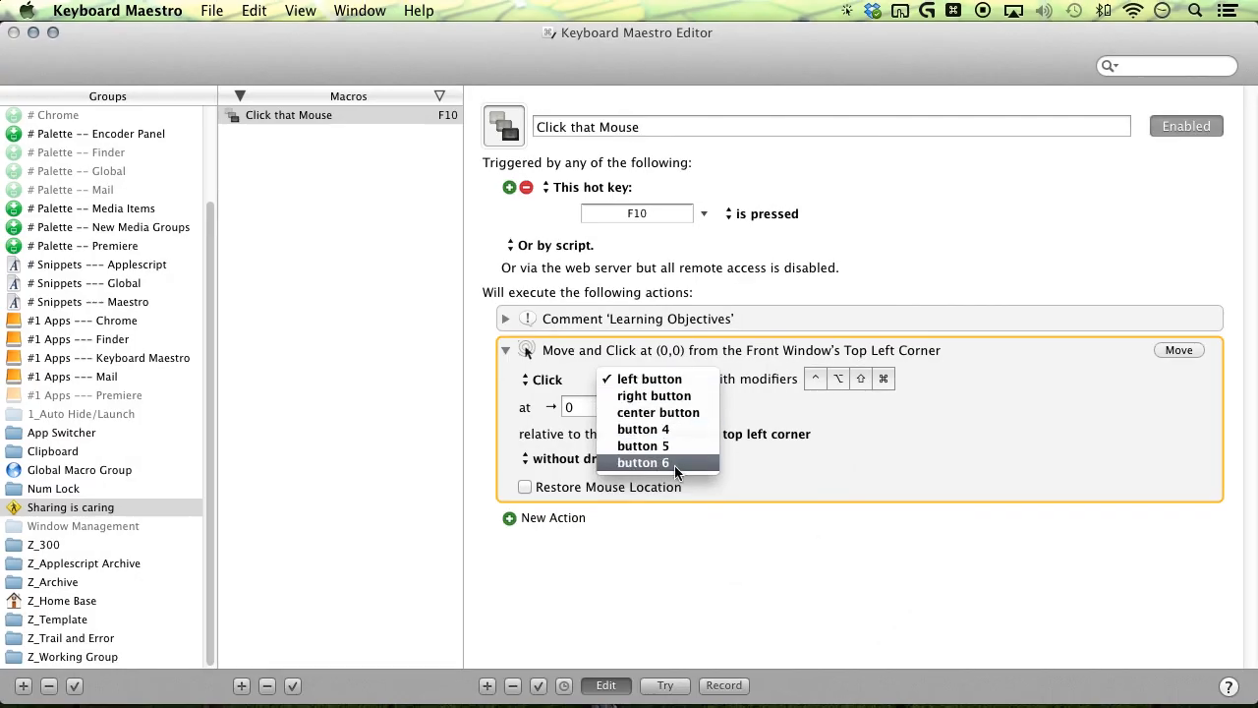
{"action": "left_click", "coordinate": [649, 378]}
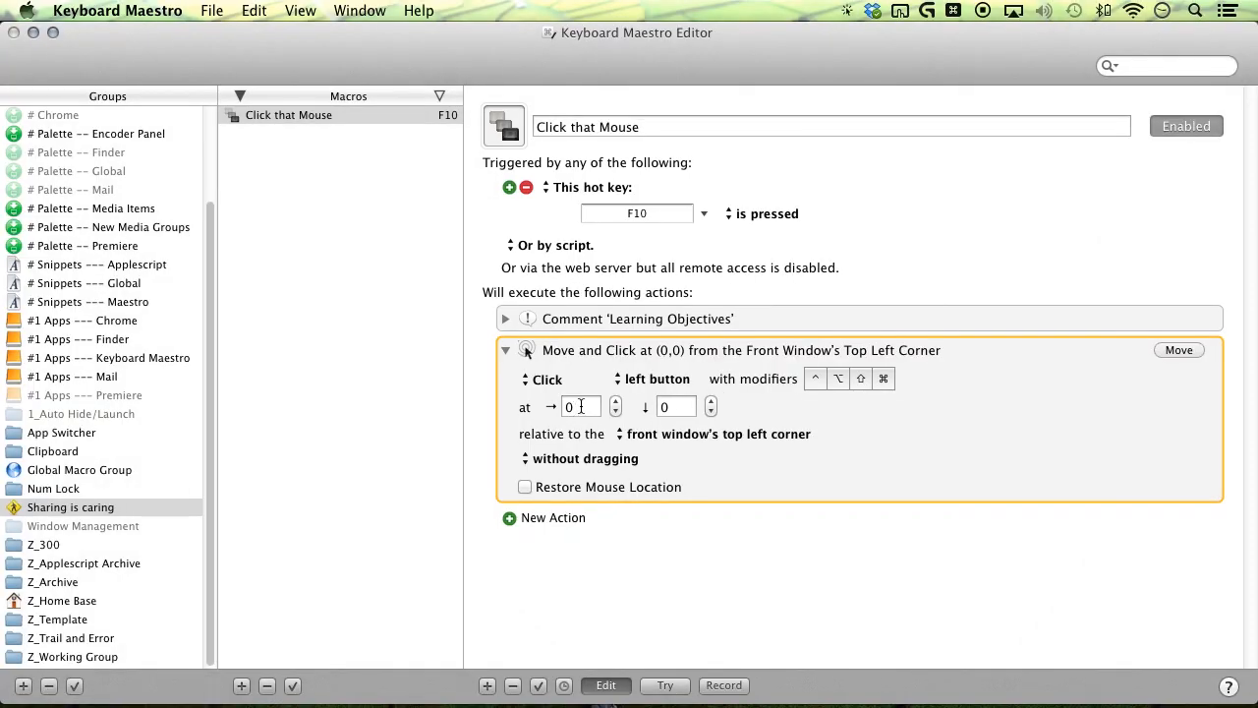
{"action": "left_click", "coordinate": [676, 405]}
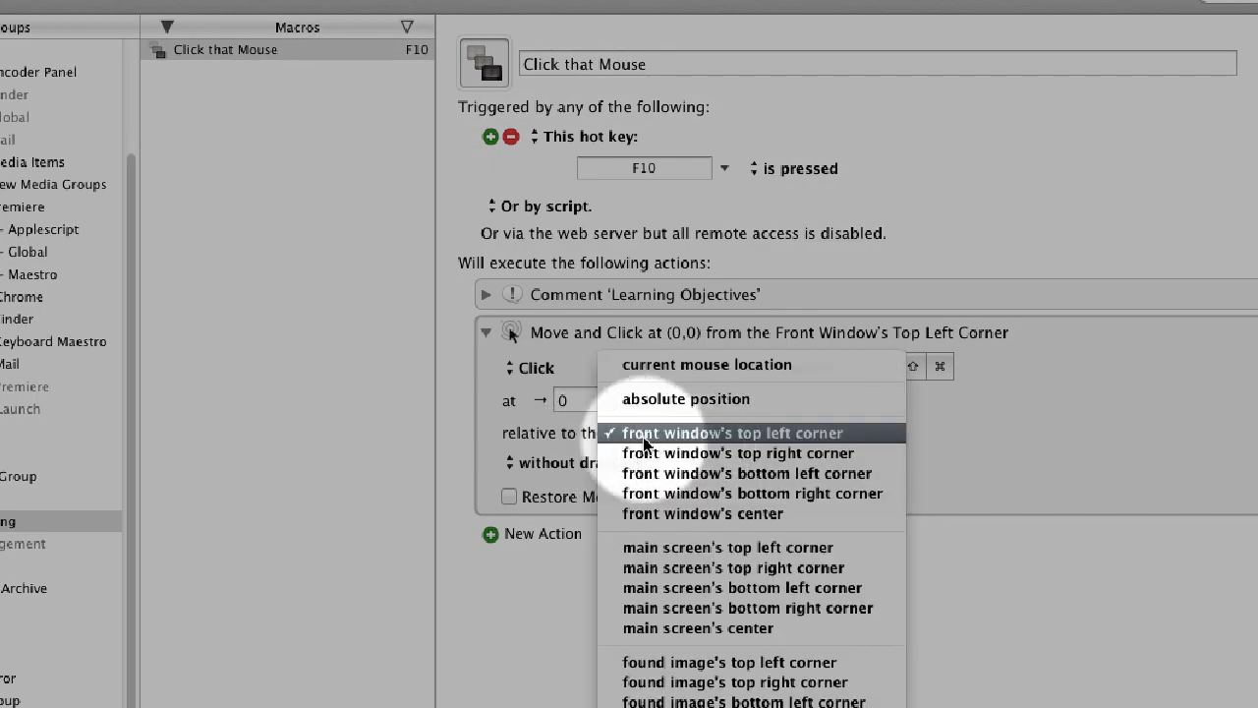
Measure the 0,0 click position from the main screen's top left corner
{"action": "left_click", "coordinate": [732, 433]}
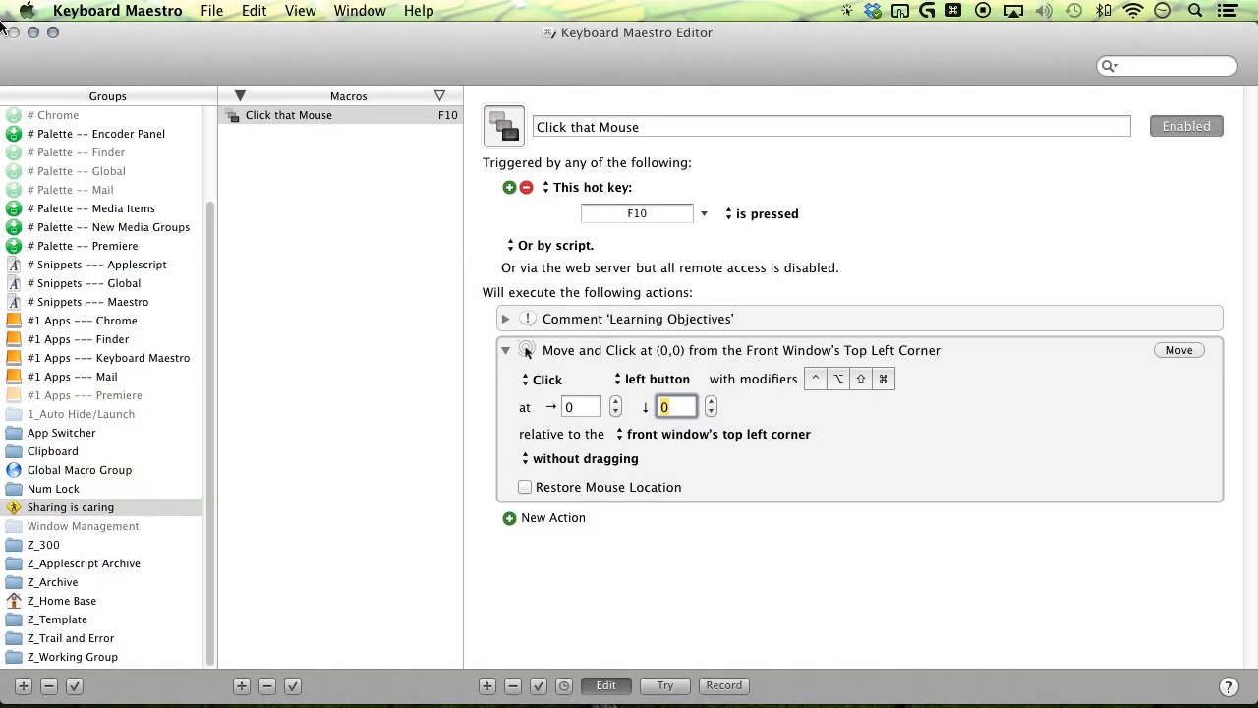
{"action": "left_click", "coordinate": [717, 434]}
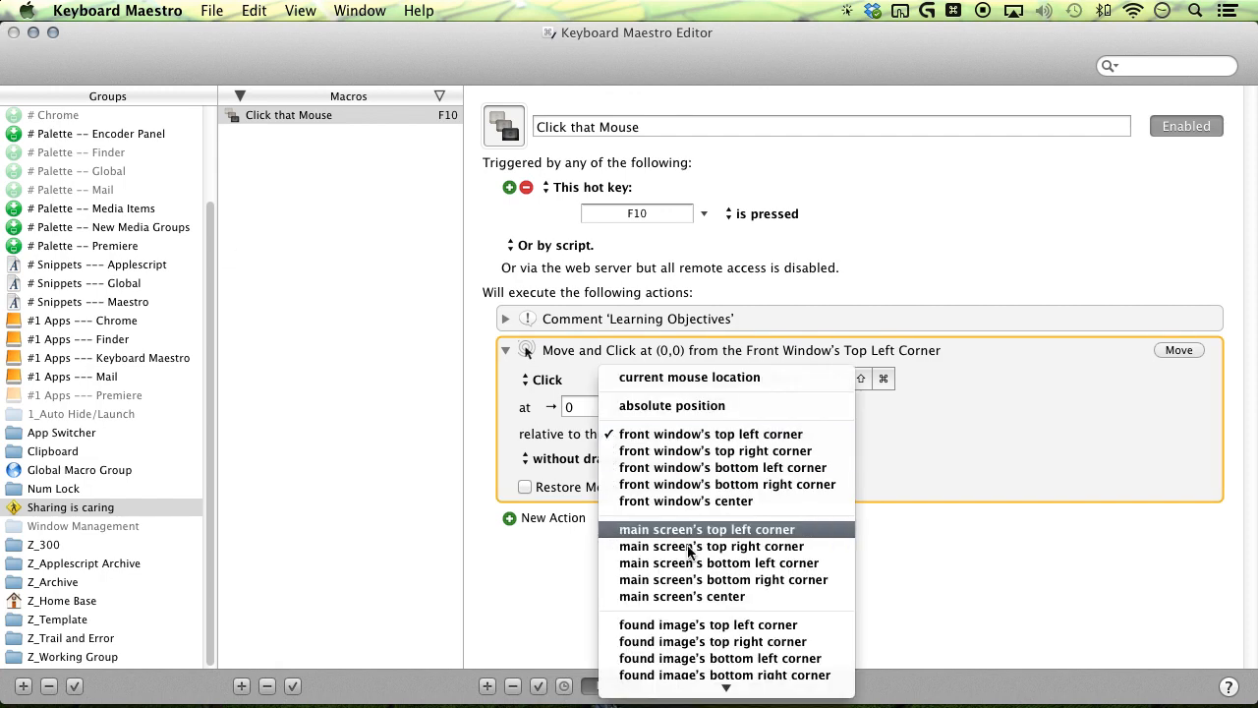
{"action": "left_click", "coordinate": [708, 529]}
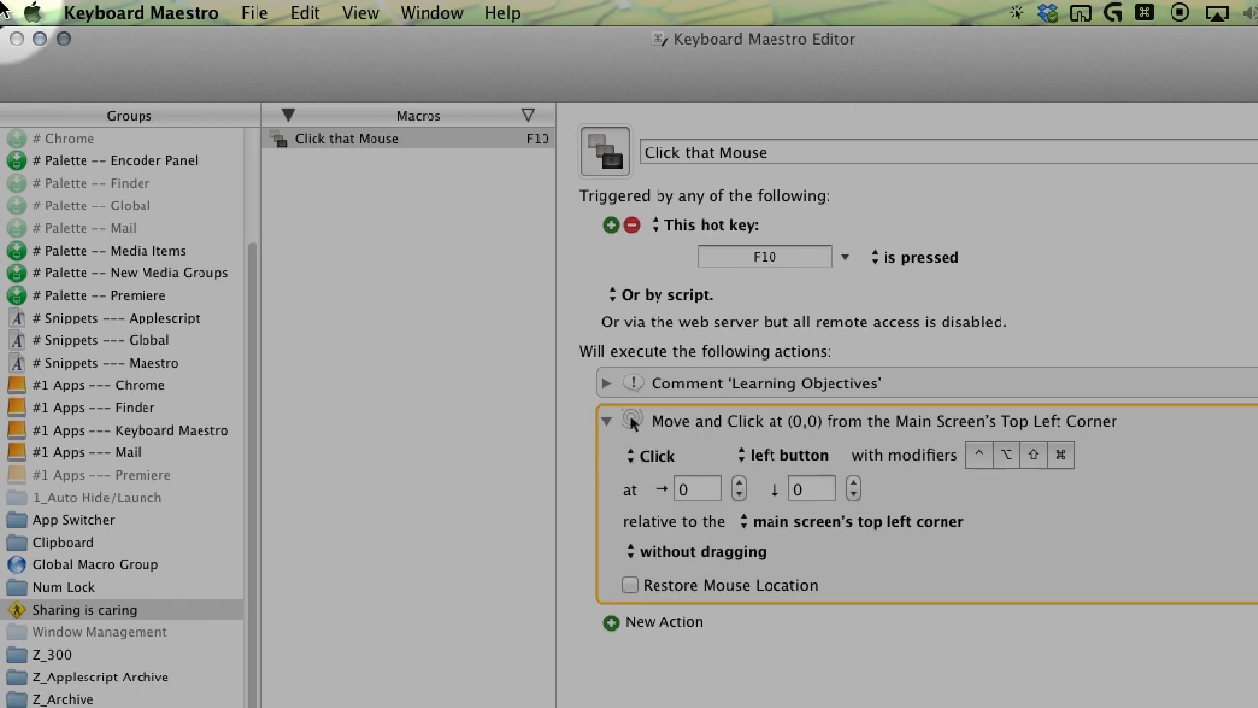
{"action": "mouse_move", "coordinate": [8, 49]}
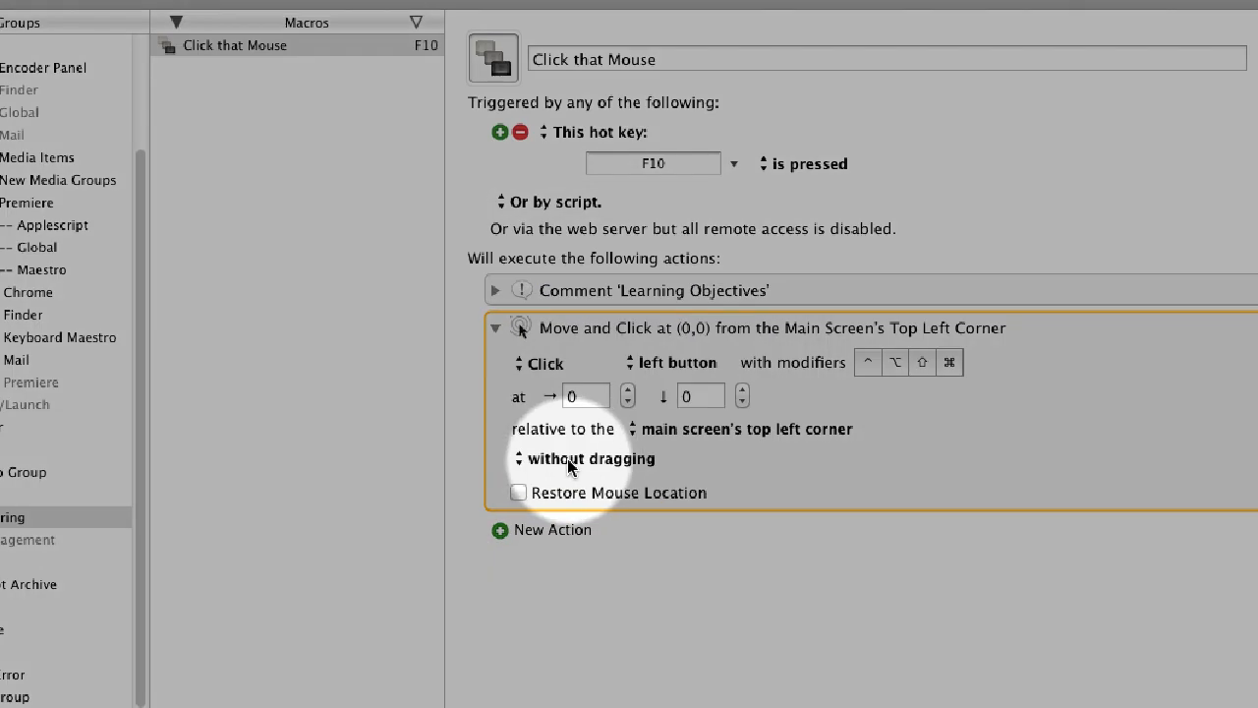
Make the click drag relative to its start point
{"action": "left_click", "coordinate": [590, 458]}
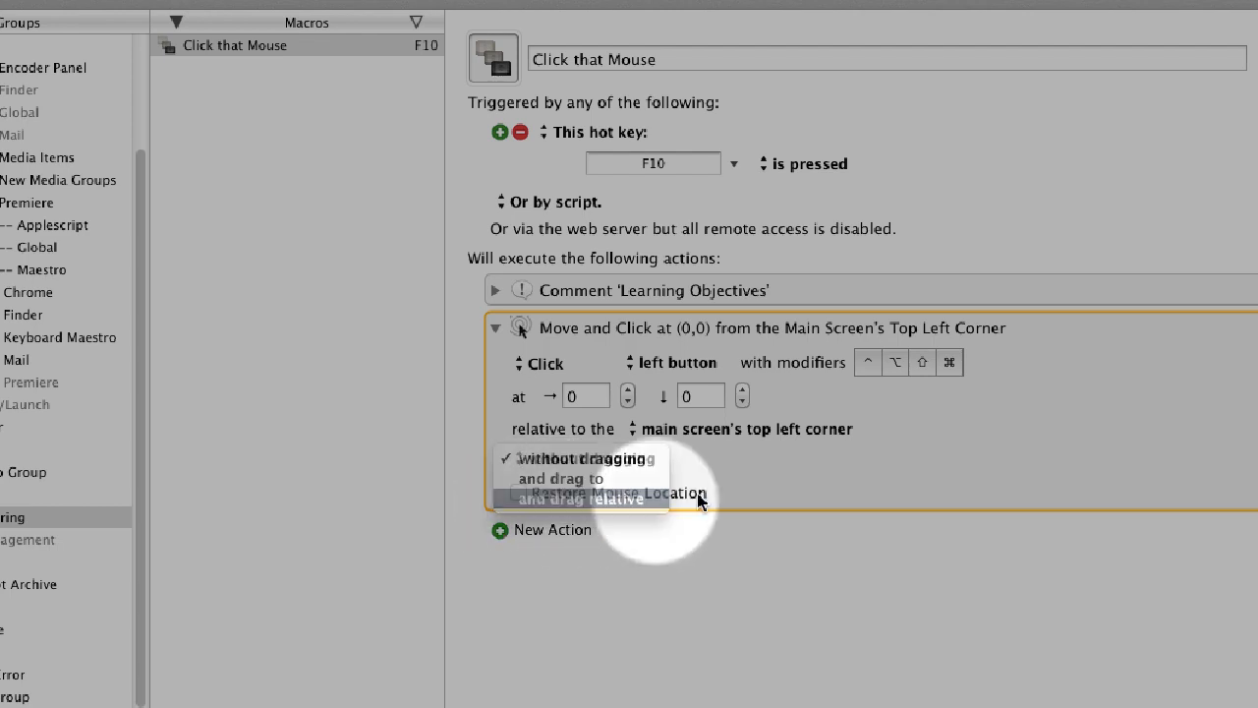
{"action": "left_click", "coordinate": [582, 500]}
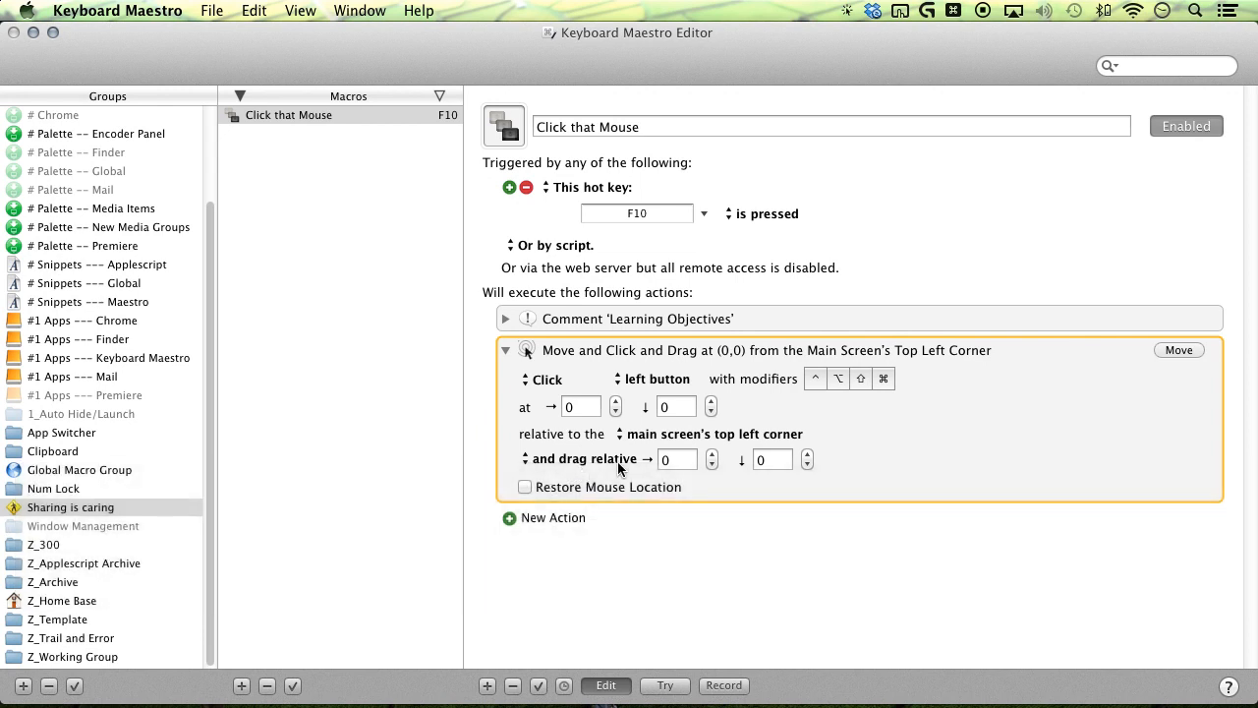
{"action": "mouse_move", "coordinate": [706, 448]}
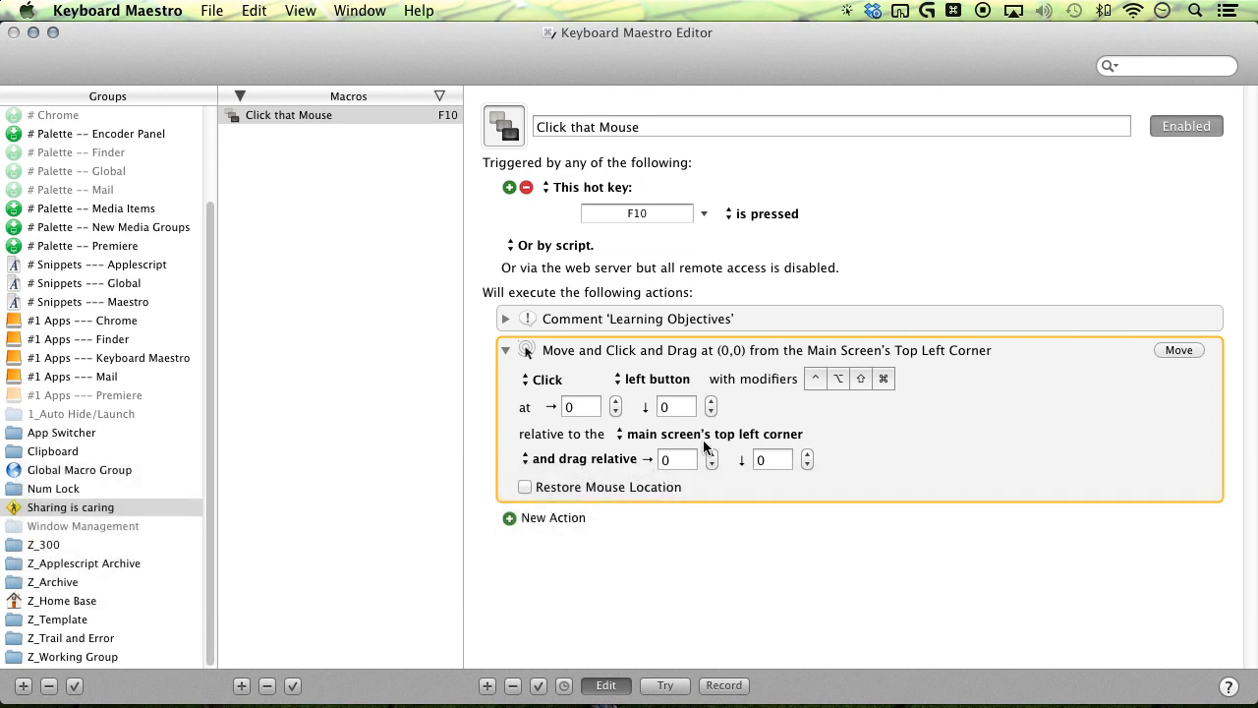
{"action": "mouse_move", "coordinate": [605, 377]}
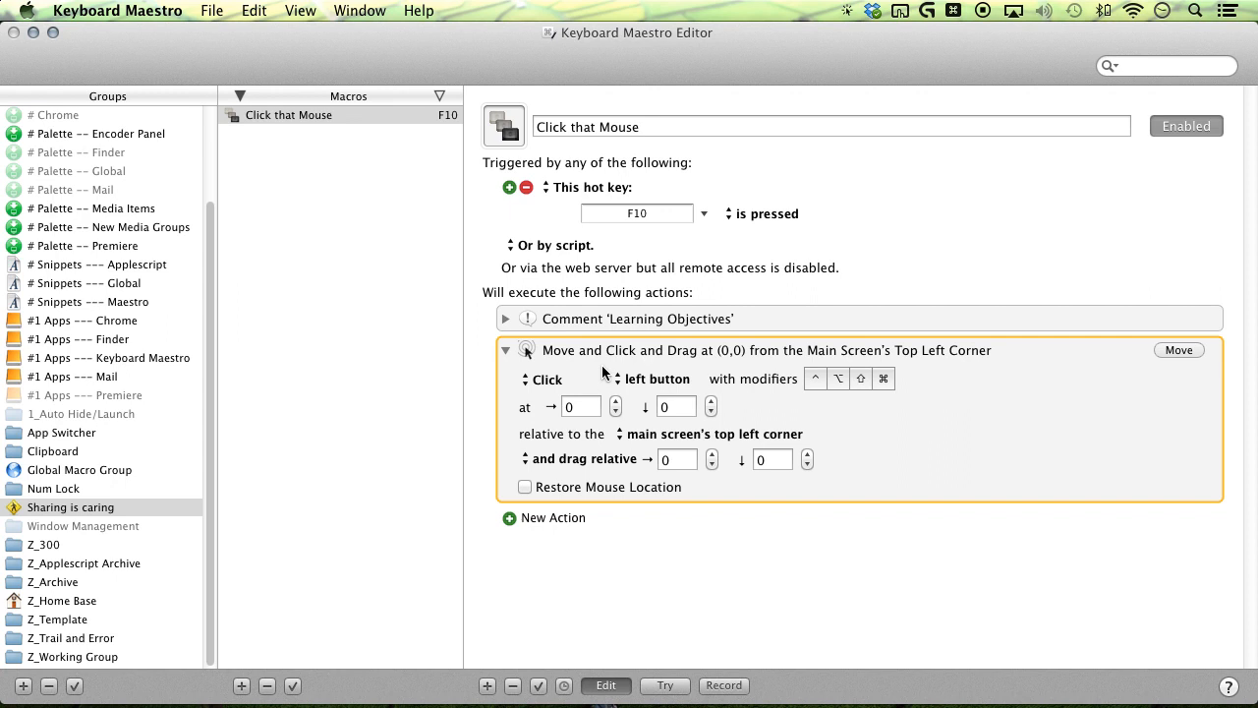
{"action": "mouse_move", "coordinate": [558, 368]}
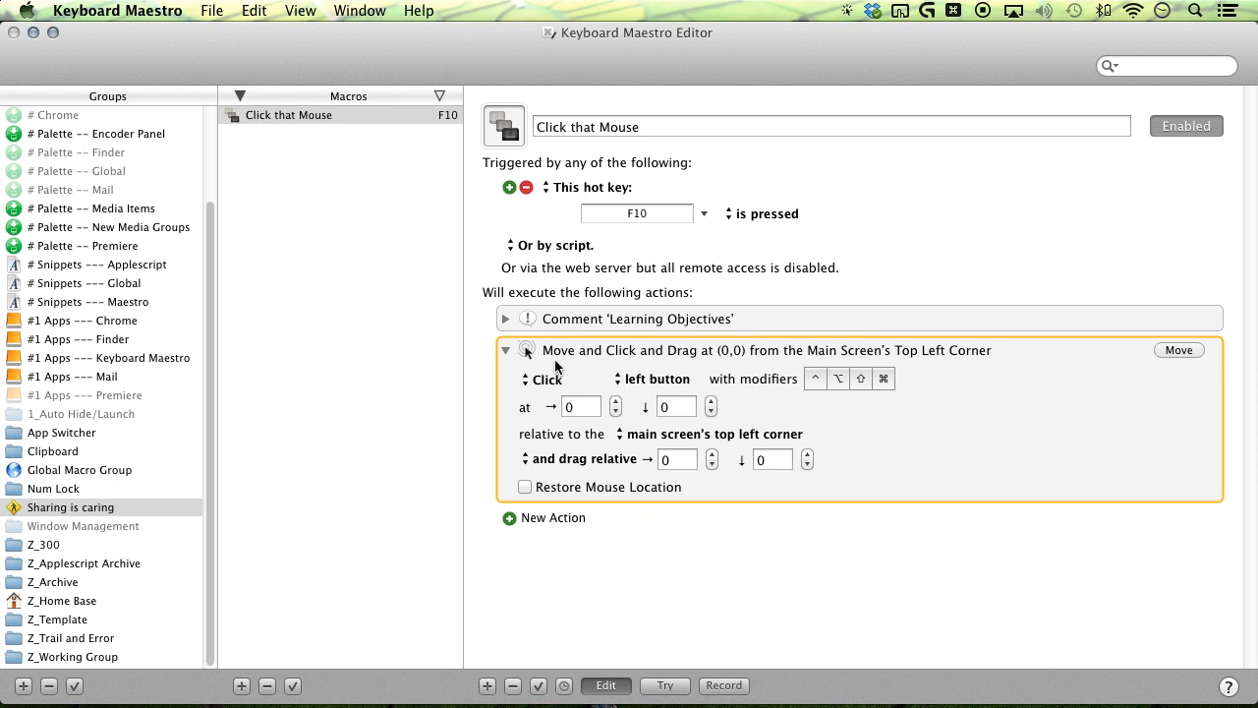
{"action": "mouse_move", "coordinate": [1019, 414]}
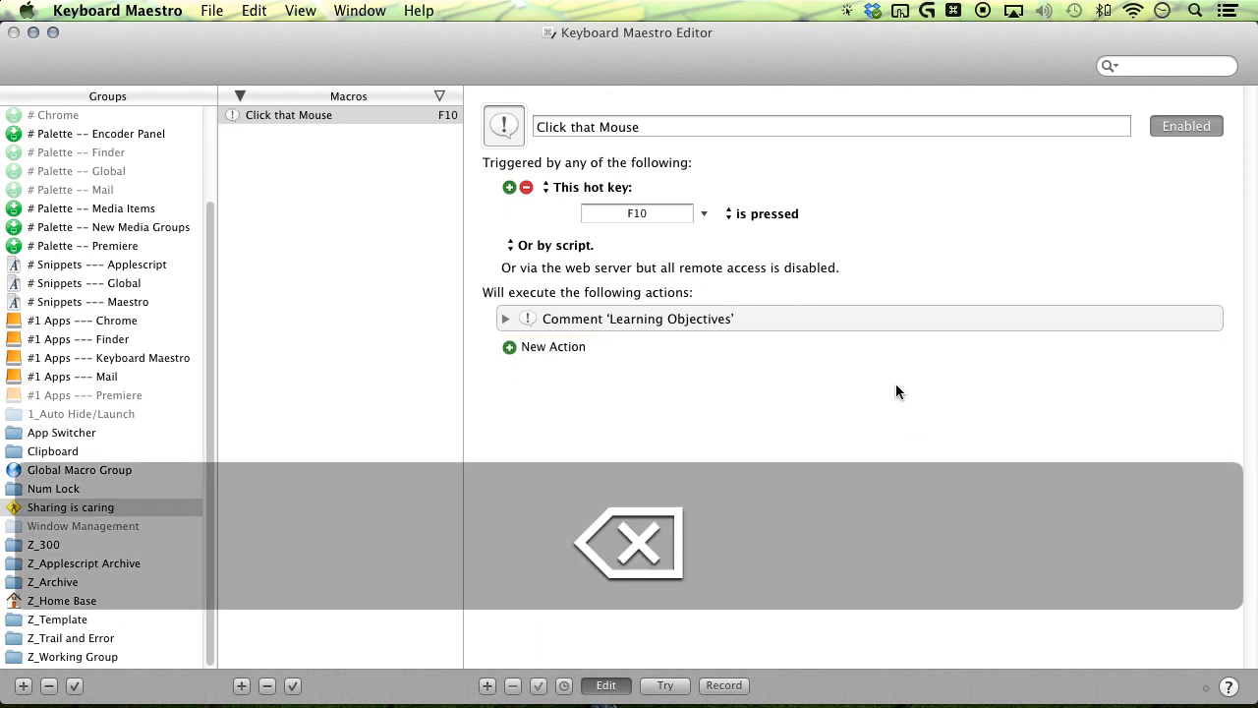
Add a click-and-drag action at 395,330 from the front window's top left corner
{"action": "left_click", "coordinate": [724, 684]}
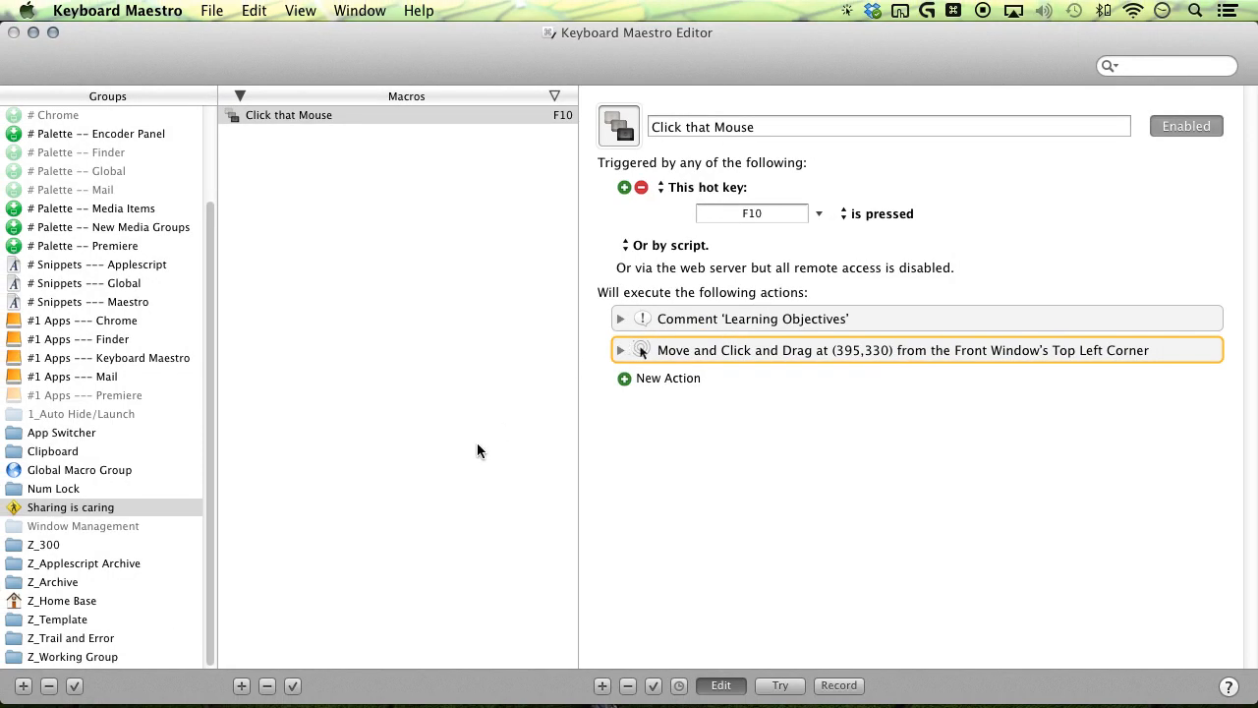
{"action": "key", "text": "F10"}
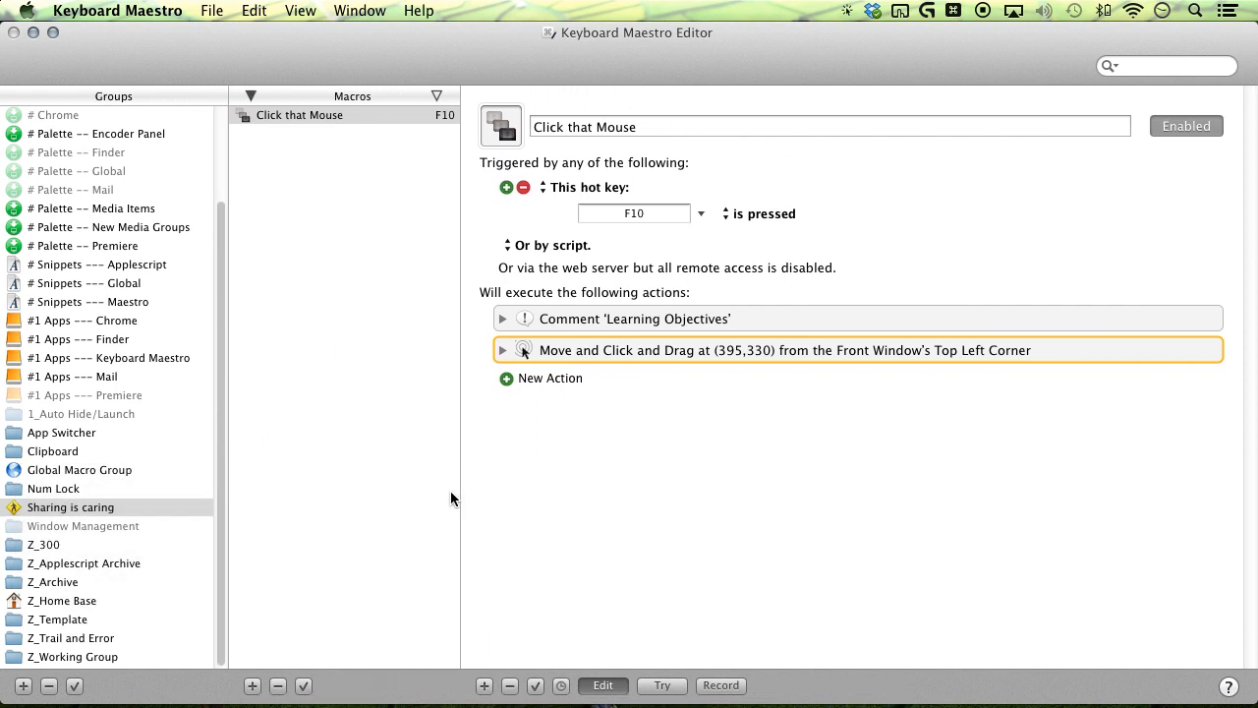
{"action": "left_click", "coordinate": [503, 350]}
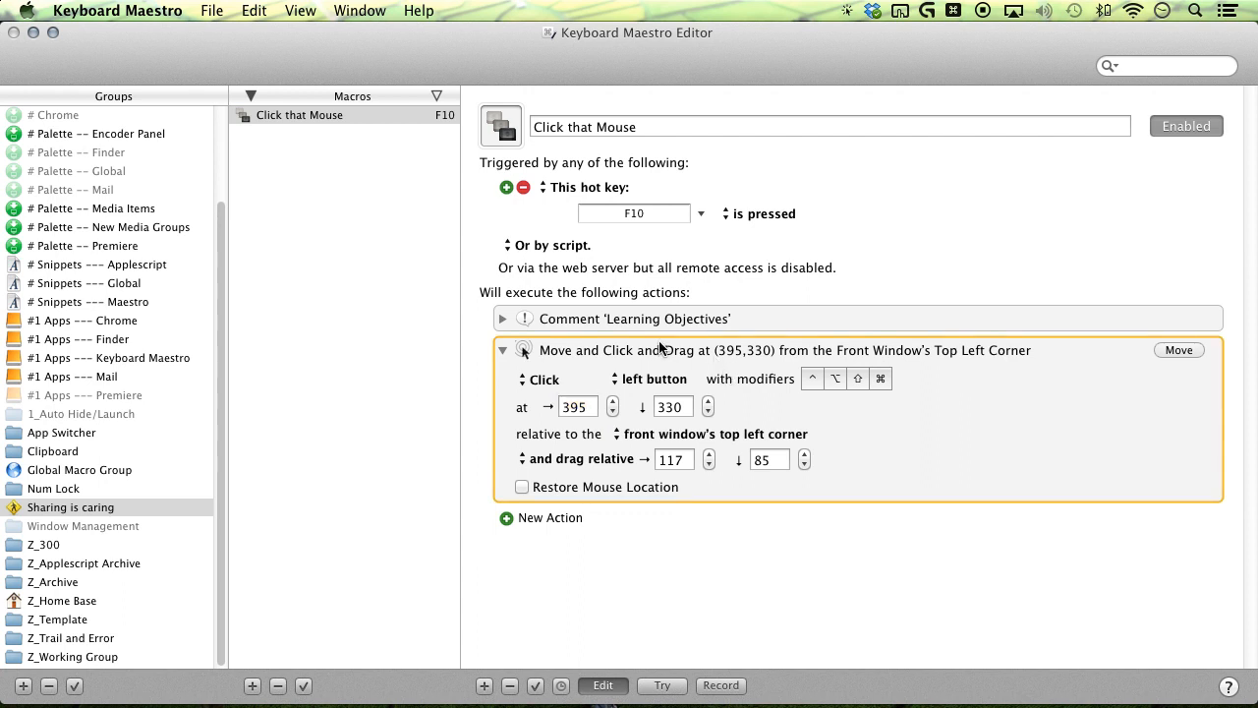
{"action": "mouse_move", "coordinate": [523, 484]}
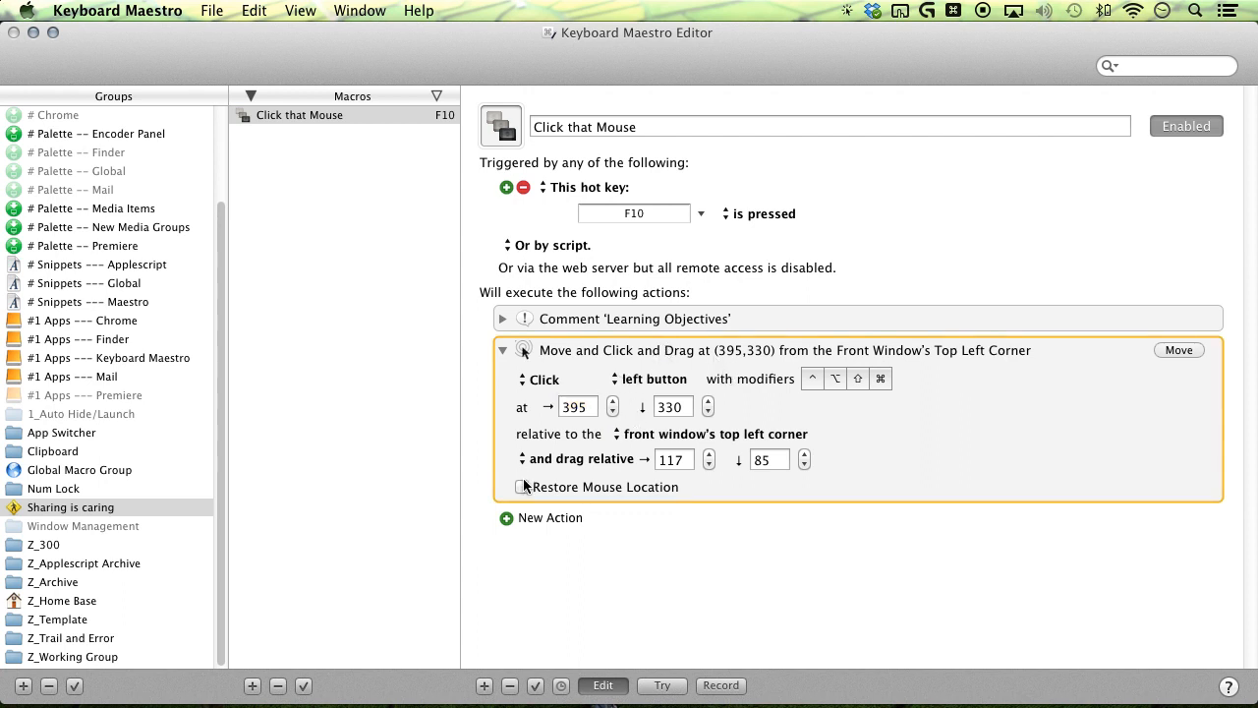
{"action": "mouse_move", "coordinate": [567, 502]}
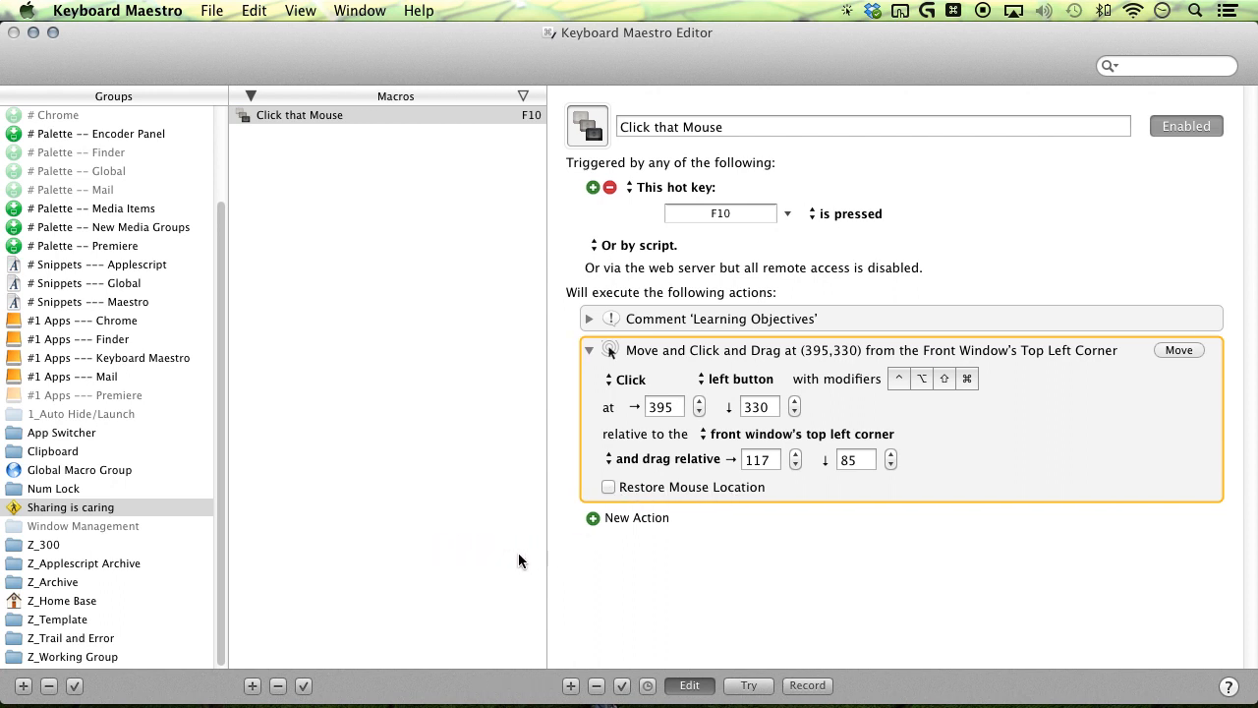
{"action": "left_click", "coordinate": [610, 488]}
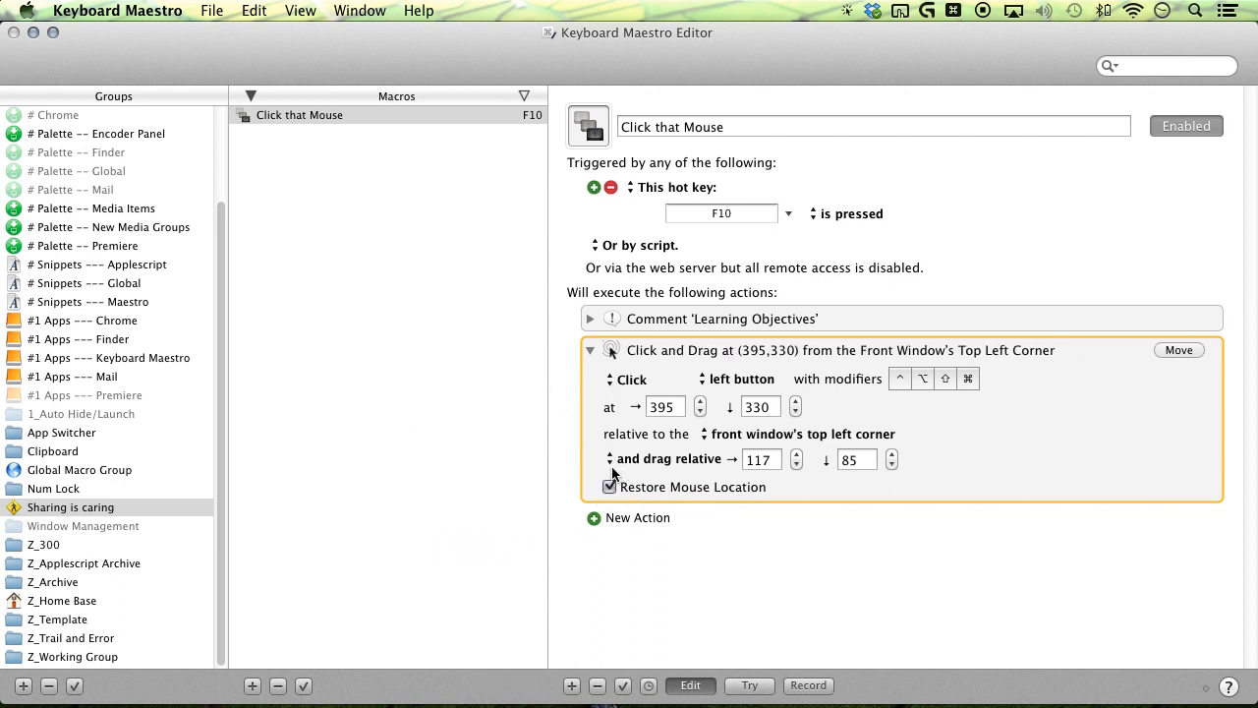
{"action": "mouse_move", "coordinate": [1137, 370]}
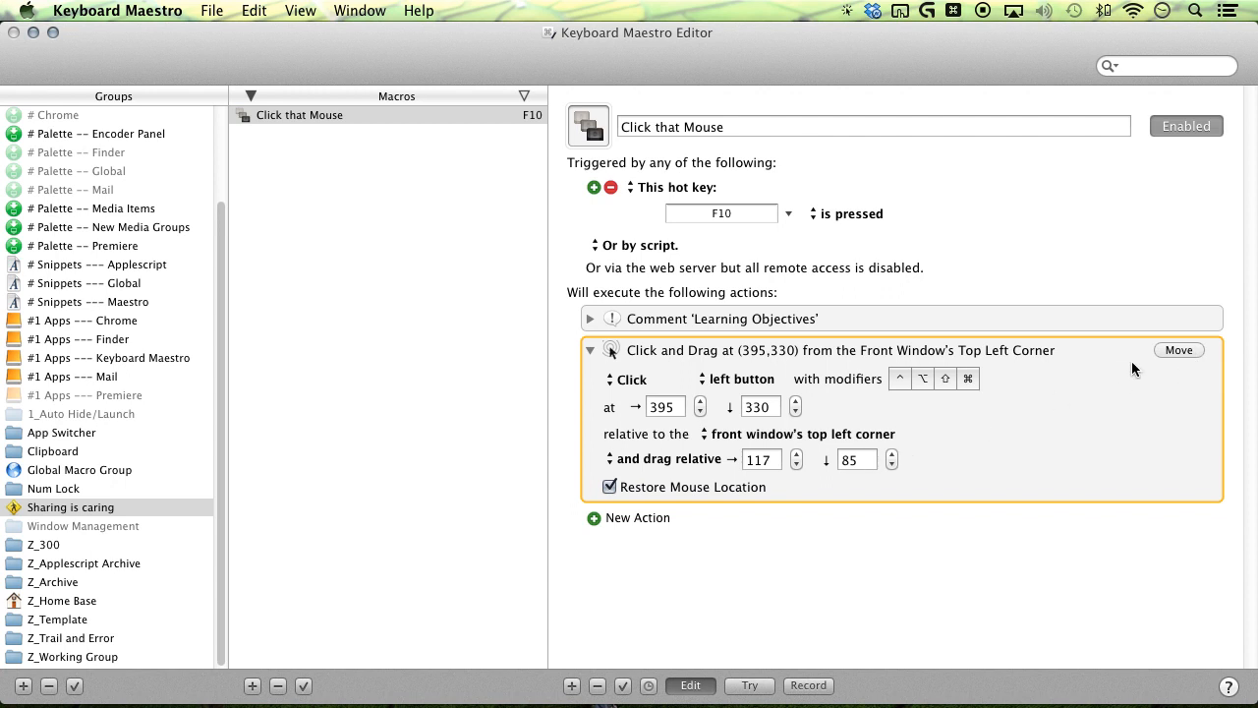
{"action": "mouse_move", "coordinate": [1187, 362]}
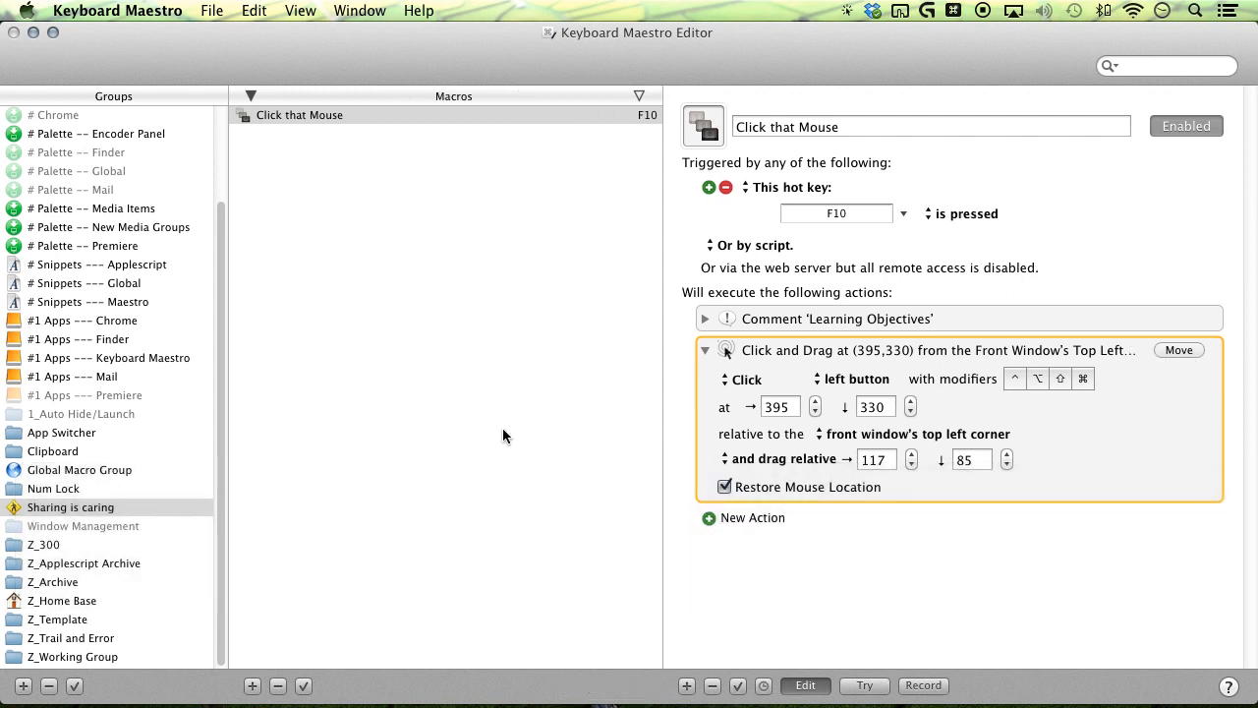
{"action": "mouse_move", "coordinate": [712, 460]}
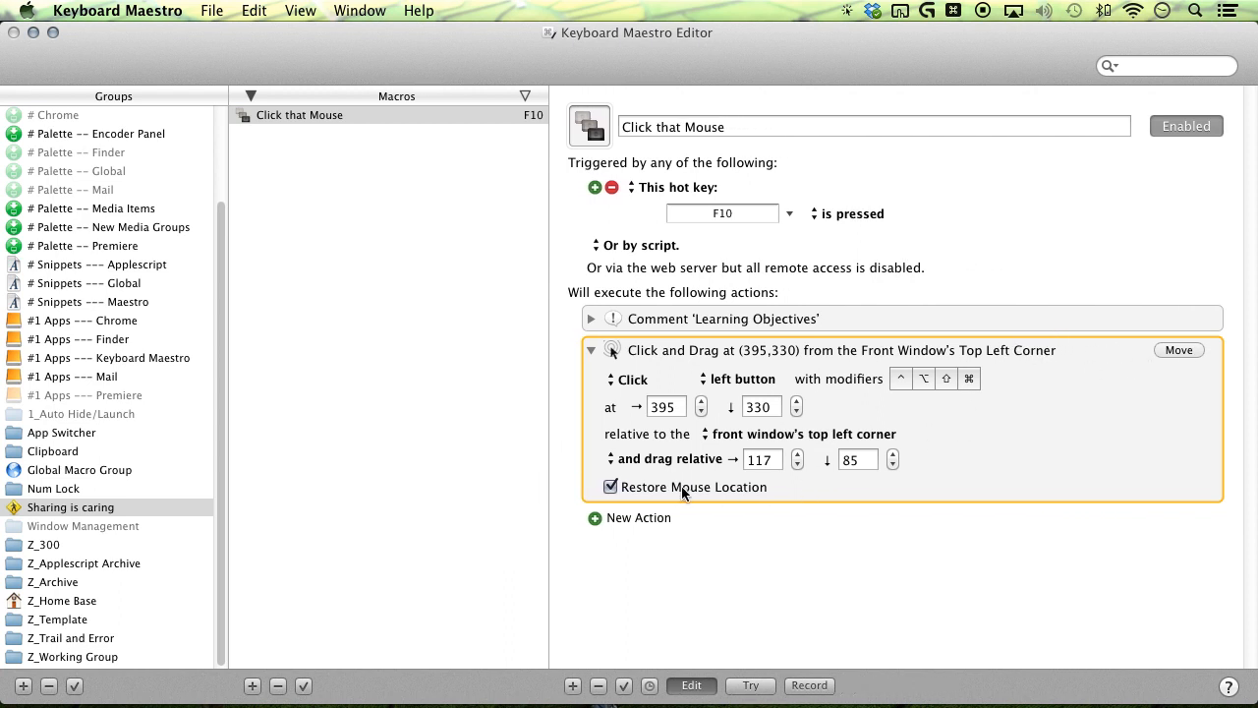
{"action": "mouse_move", "coordinate": [437, 291]}
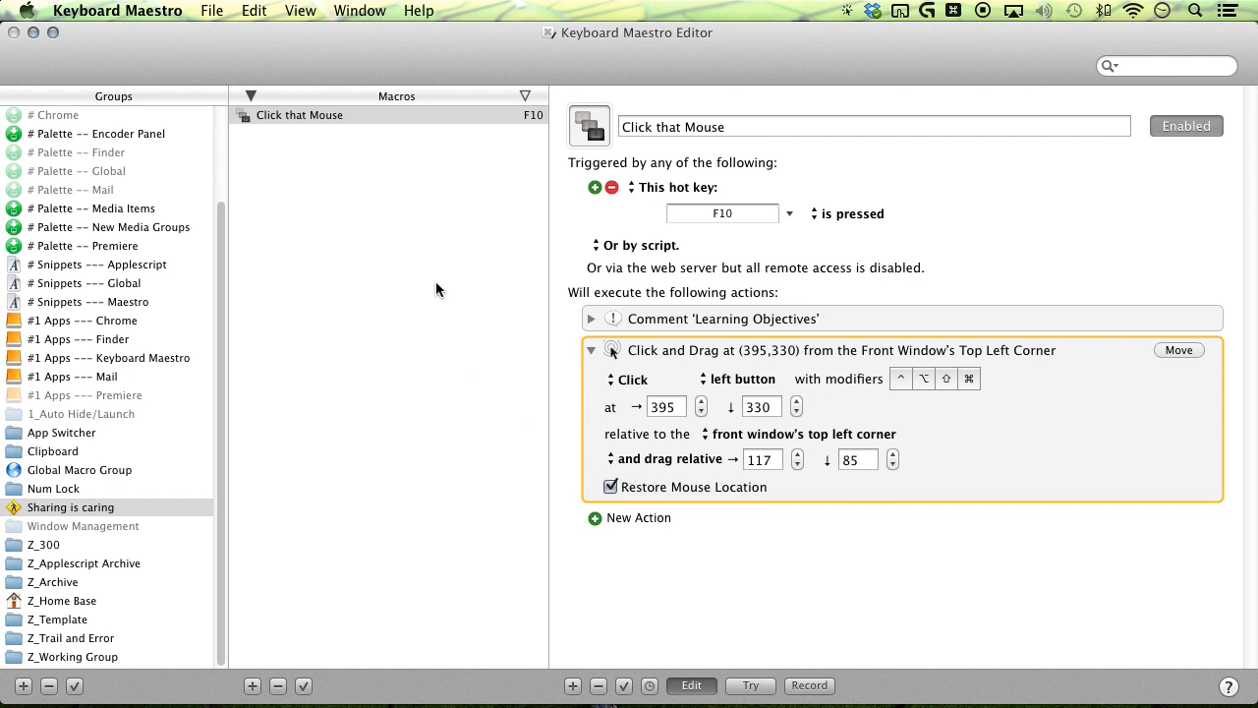
{"action": "left_click", "coordinate": [299, 114]}
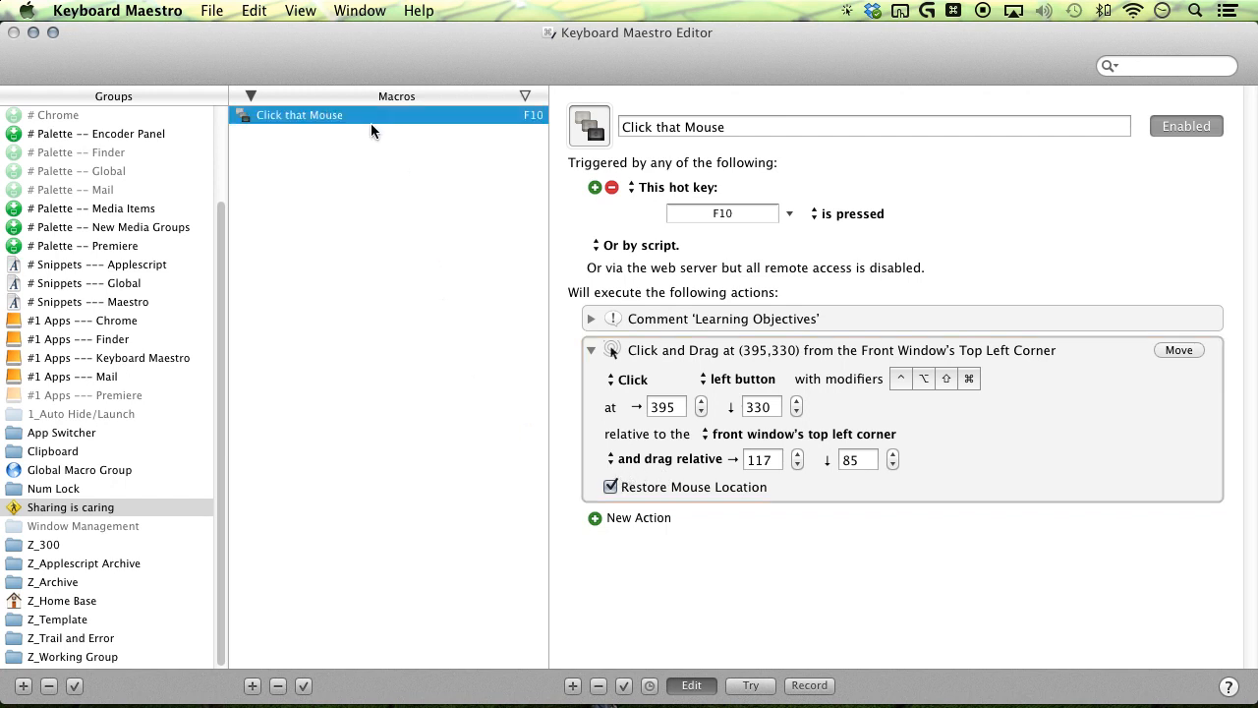
Create a new macro named 'Get Mouse' and start choosing its first action
{"action": "key", "text": "cmd+n"}
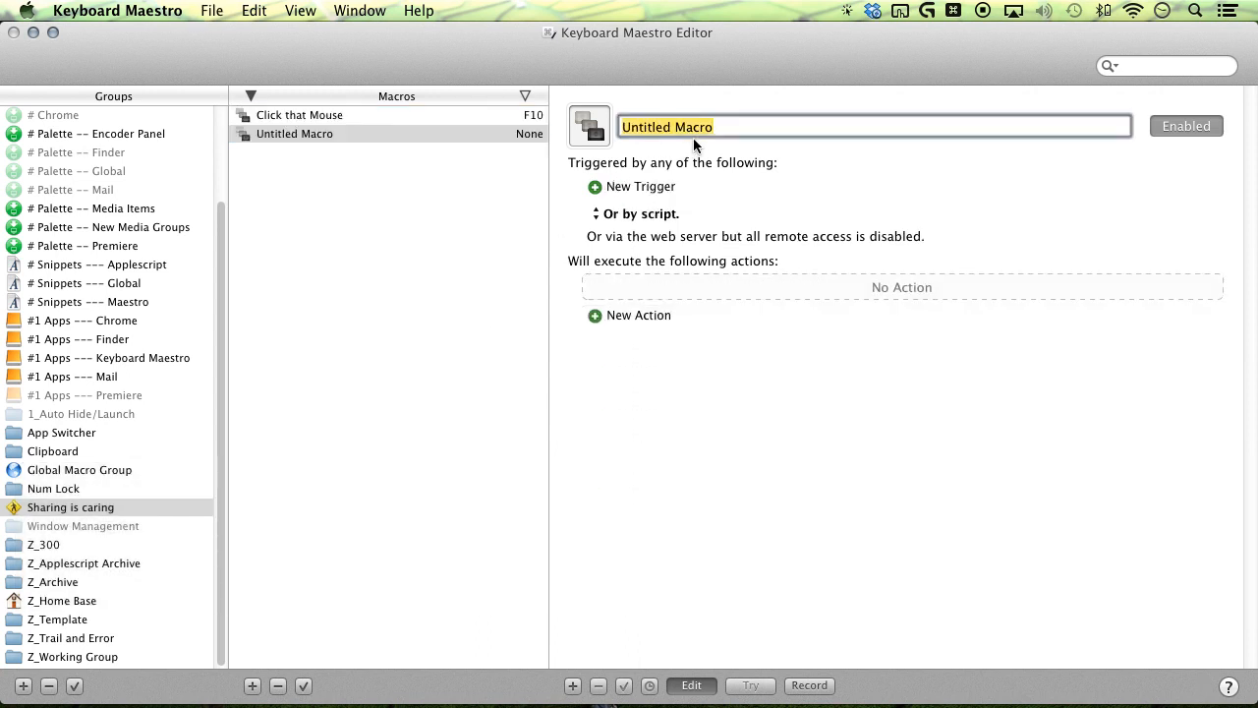
{"action": "type", "text": "Get Mouse"}
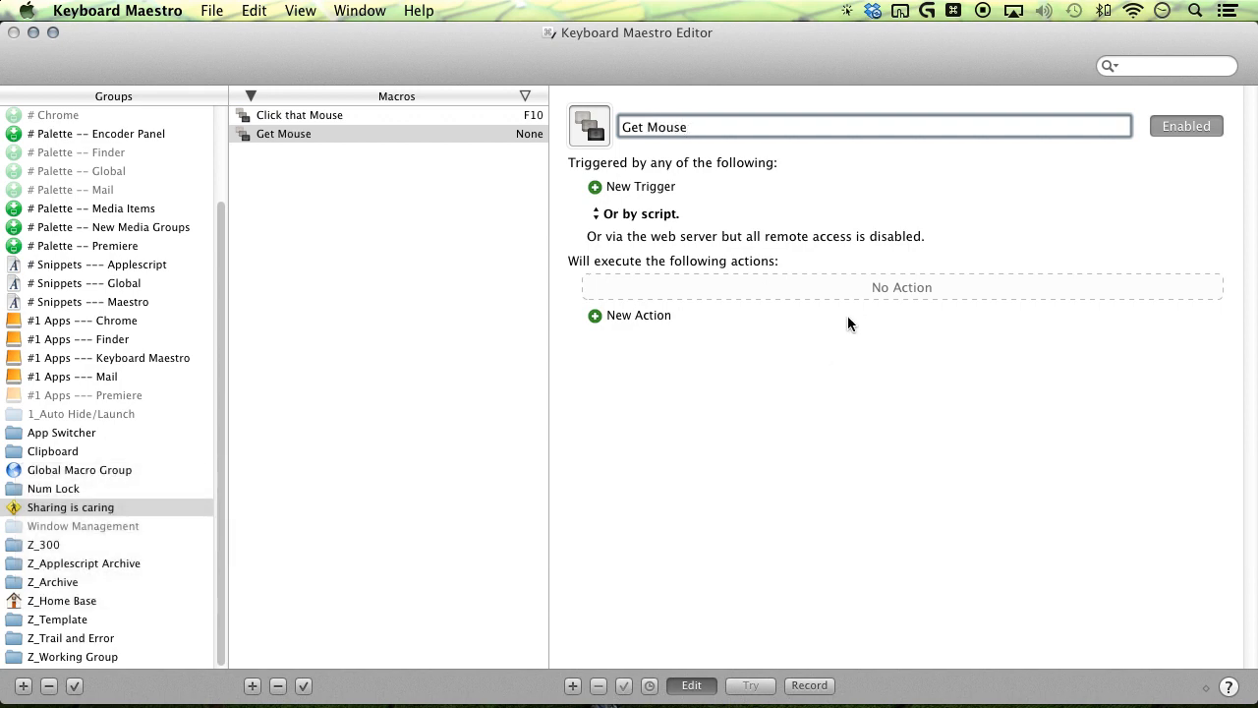
{"action": "left_click", "coordinate": [629, 314]}
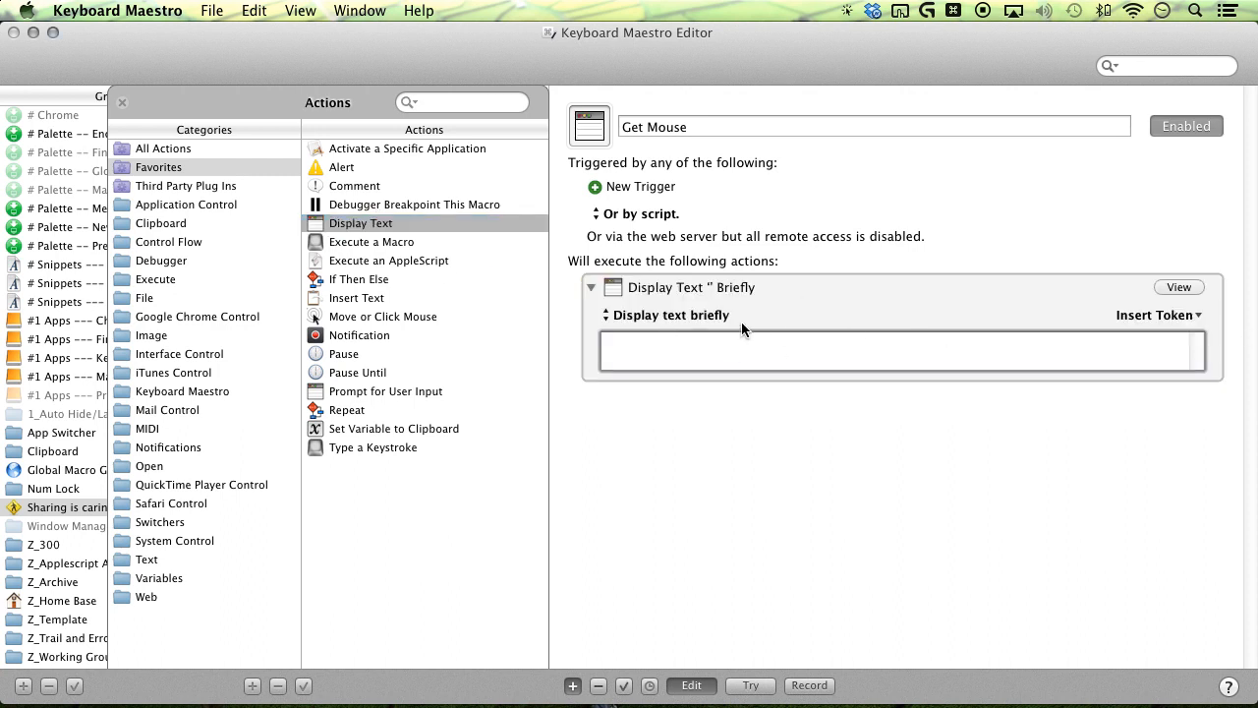
{"action": "mouse_move", "coordinate": [1170, 325]}
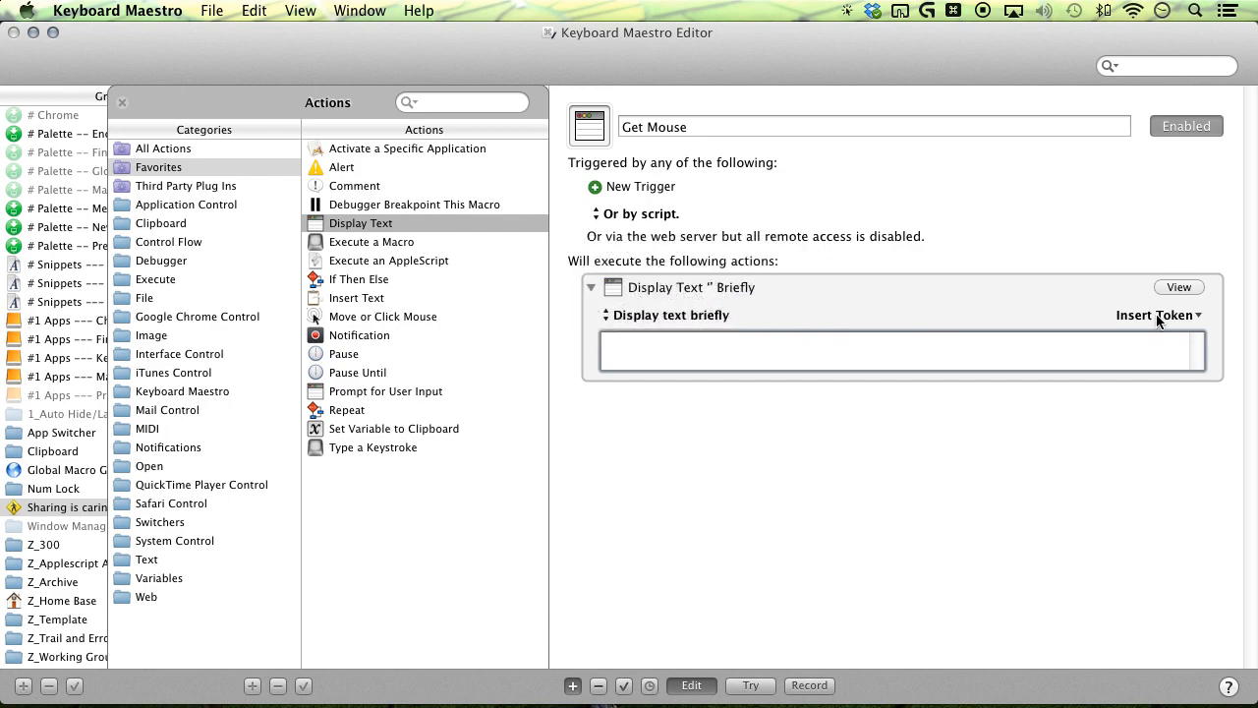
Insert the %CurrentMouse% token into the Display Text Briefly action, then return to Click that Mouse
{"action": "left_click", "coordinate": [1160, 315]}
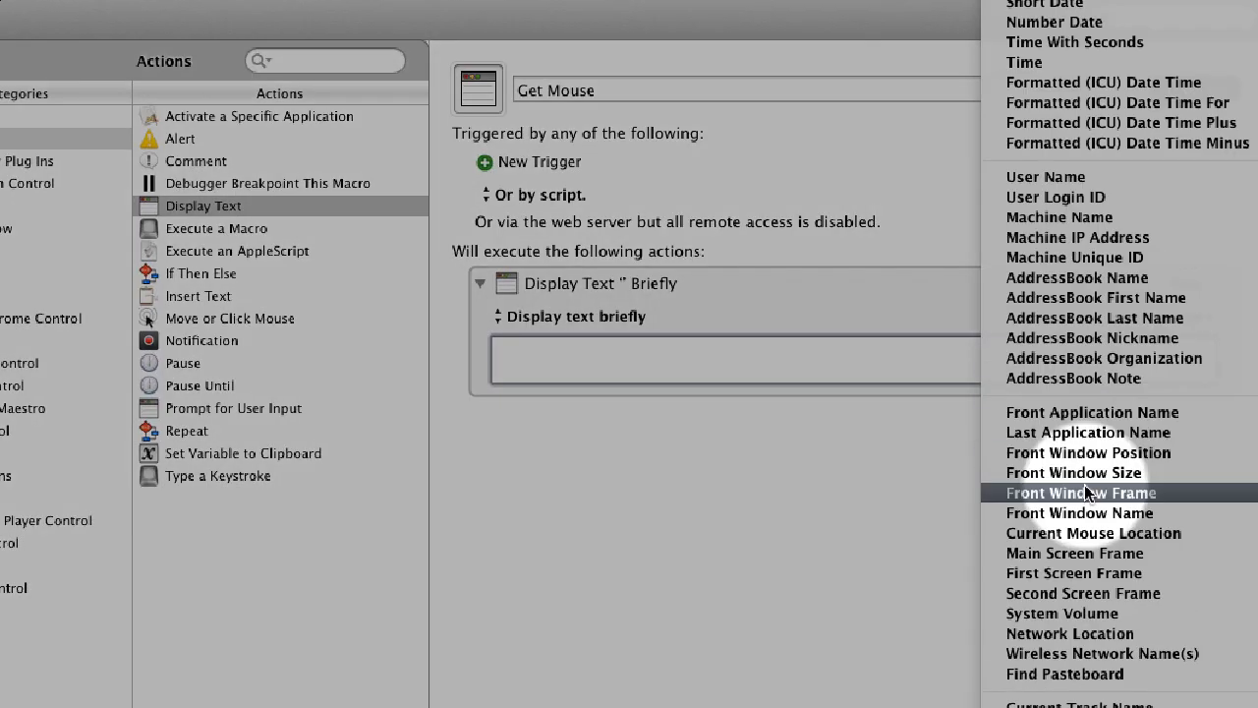
{"action": "scroll", "scroll_direction": "down", "scroll_amount": 3}
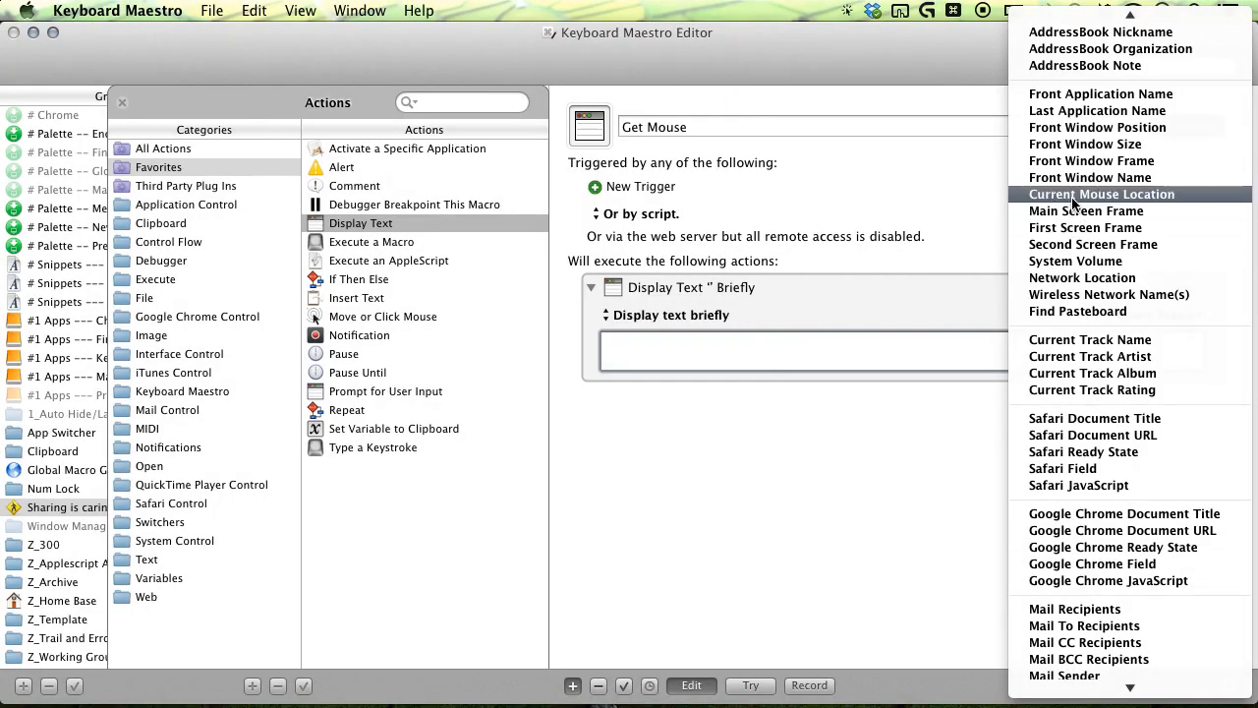
{"action": "left_click", "coordinate": [1101, 194]}
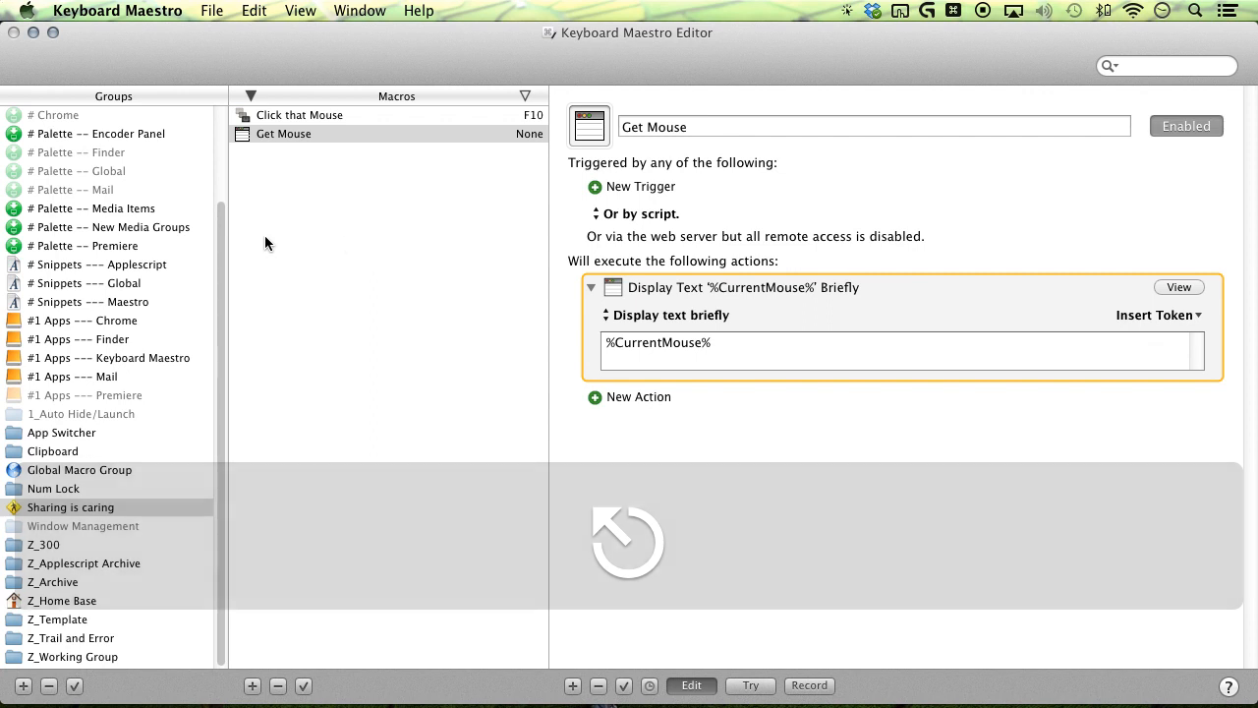
{"action": "left_click", "coordinate": [299, 114]}
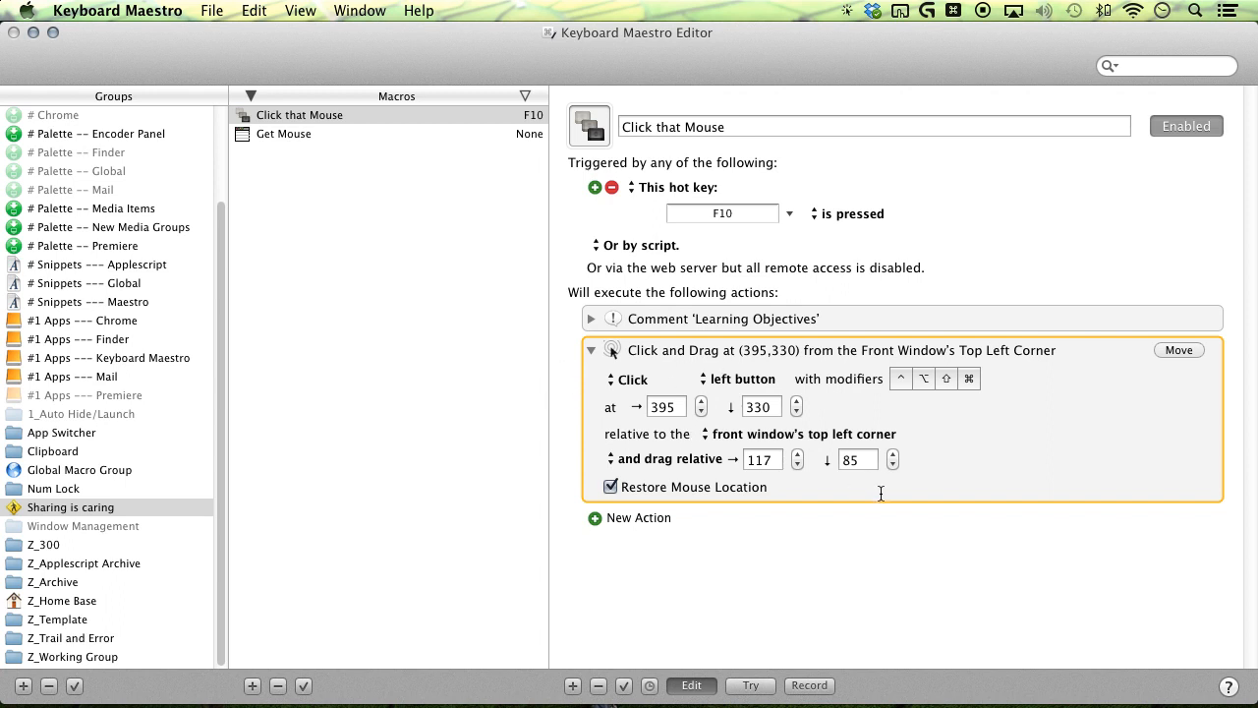
{"action": "mouse_move", "coordinate": [717, 468]}
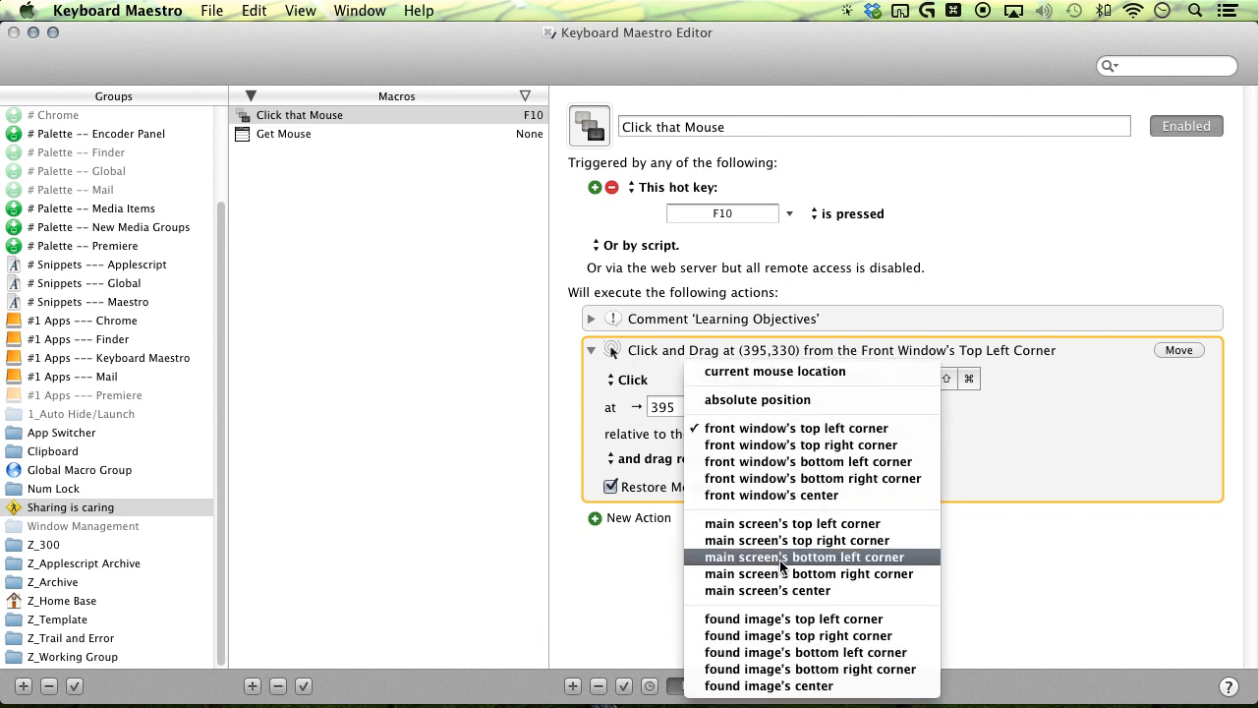
{"action": "mouse_move", "coordinate": [770, 684]}
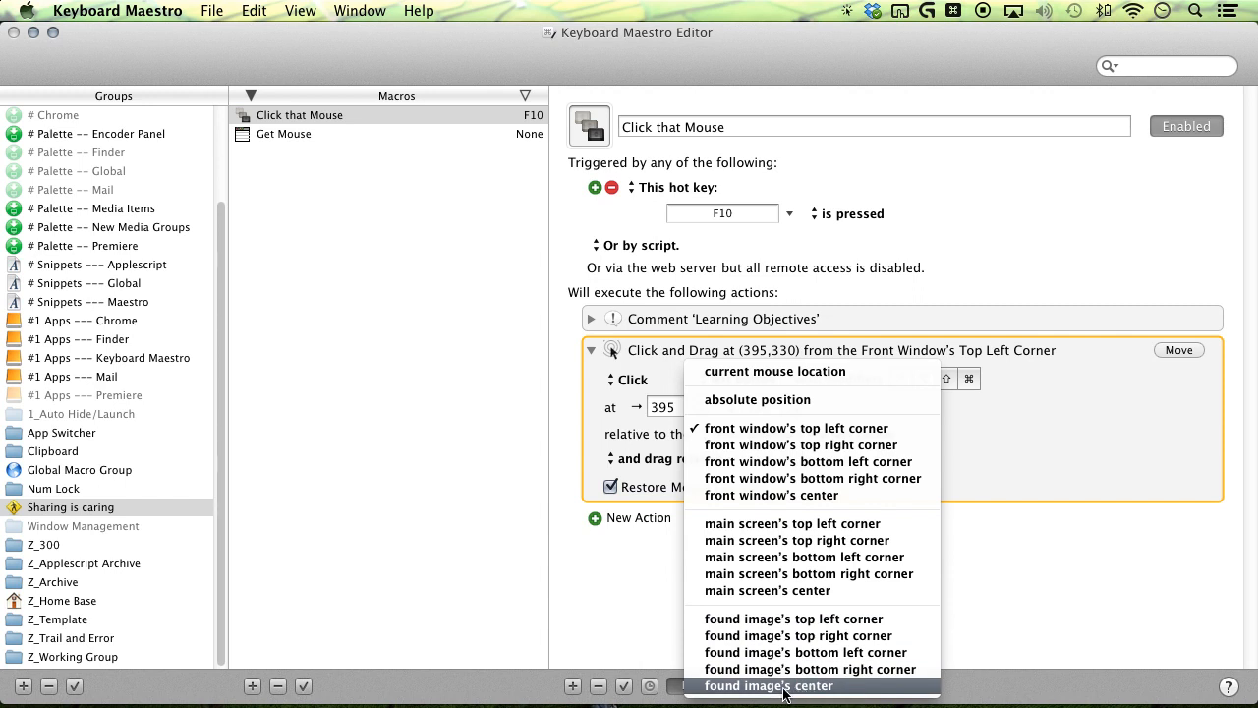
Make the click-and-drag position relative to the found image's center
{"action": "left_click", "coordinate": [769, 685]}
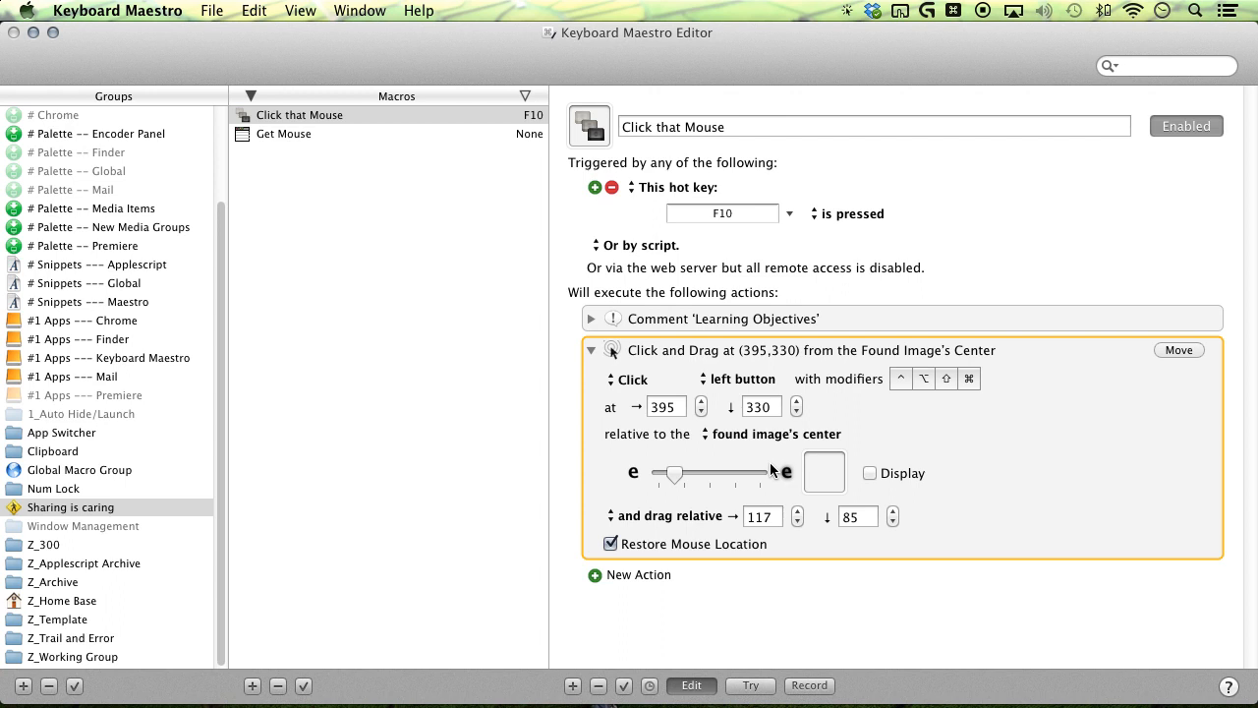
{"action": "mouse_move", "coordinate": [751, 437]}
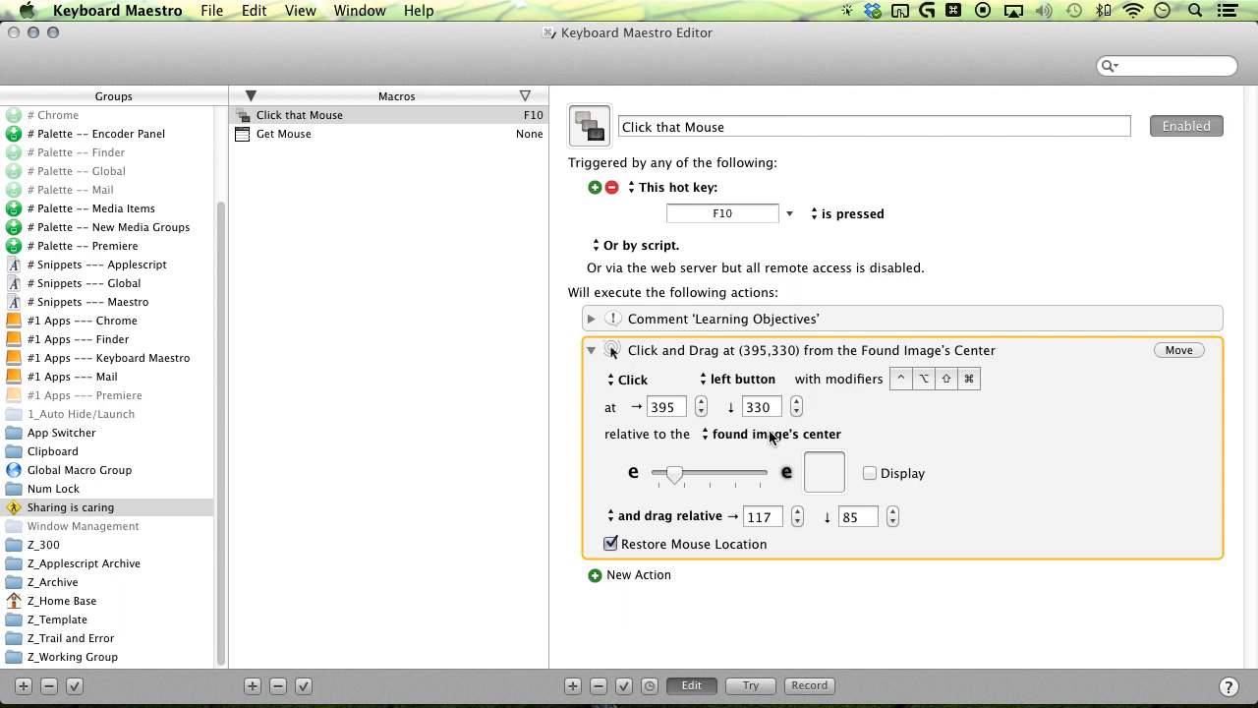
{"action": "mouse_move", "coordinate": [669, 568]}
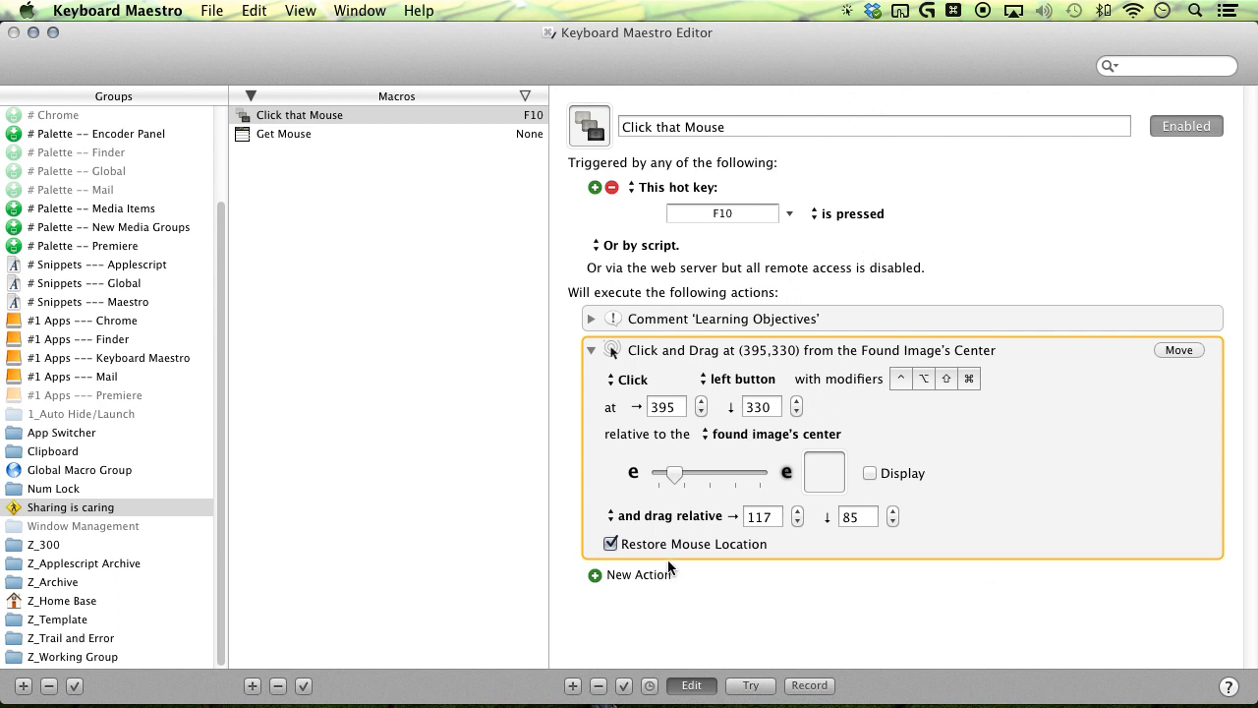
{"action": "mouse_move", "coordinate": [751, 460]}
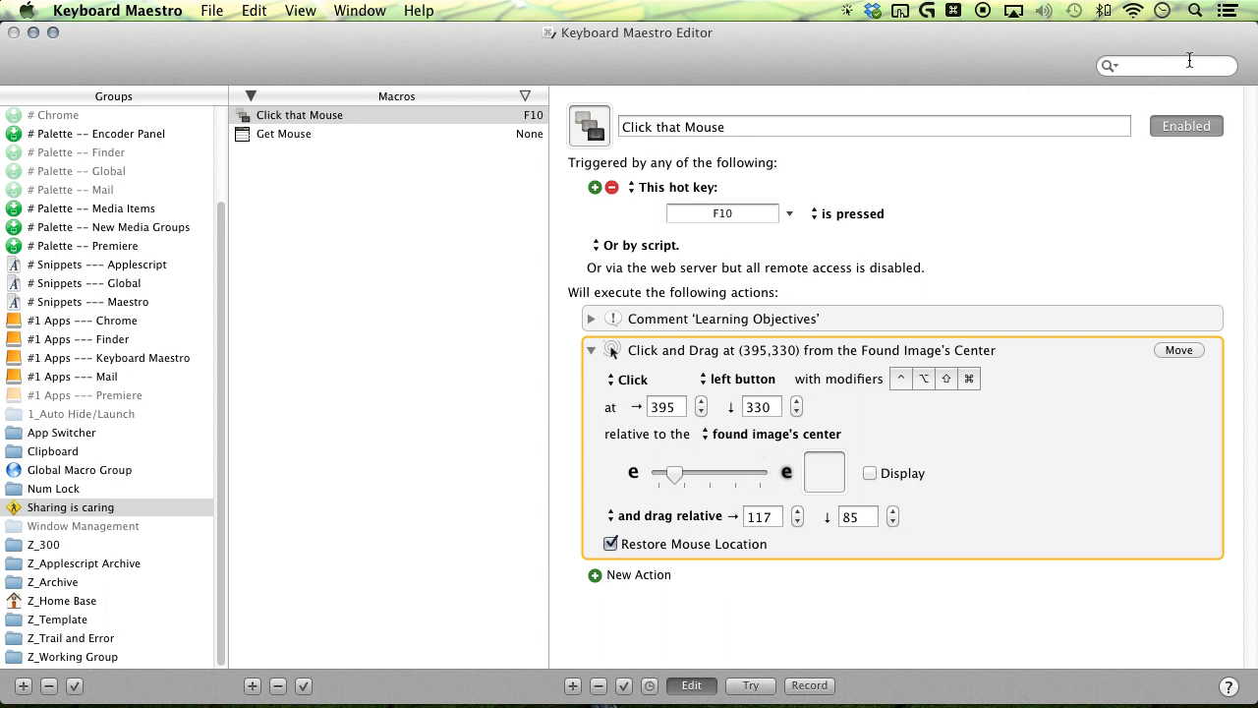
{"action": "mouse_move", "coordinate": [1130, 86]}
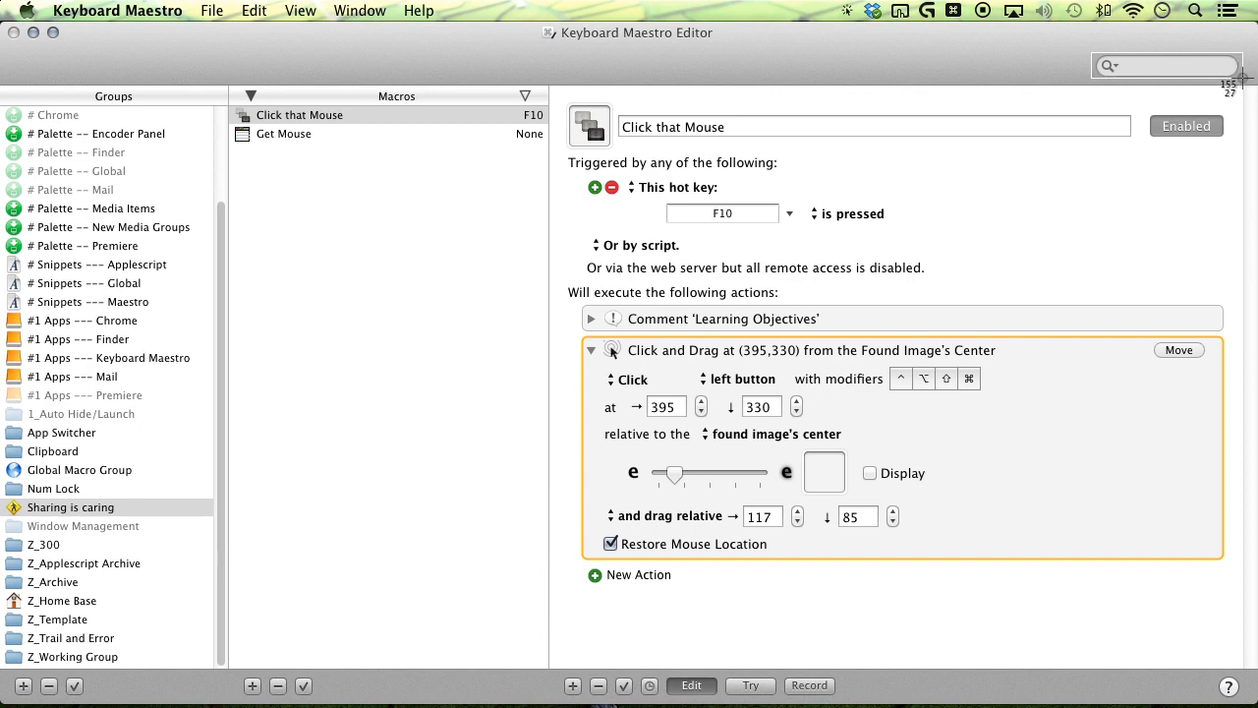
{"action": "mouse_move", "coordinate": [676, 65]}
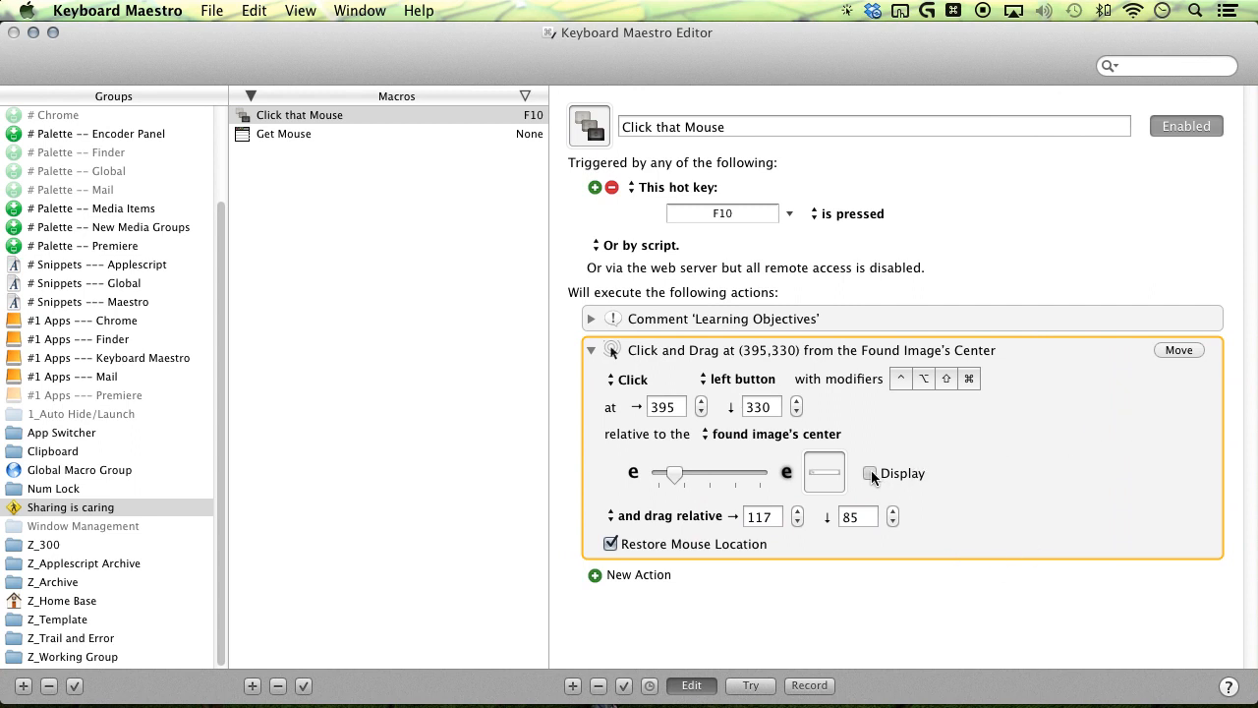
Turn on Display for the found image and set the horizontal click offset to 0
{"action": "left_click", "coordinate": [869, 472]}
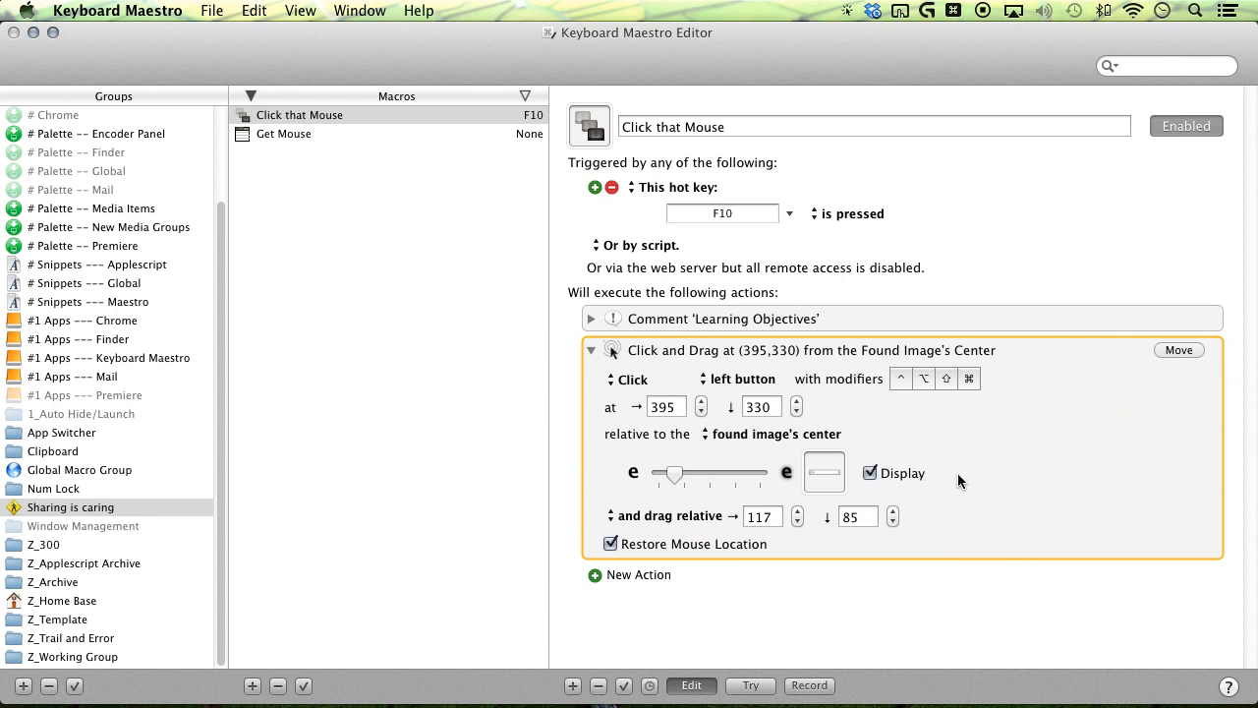
{"action": "mouse_move", "coordinate": [1085, 370]}
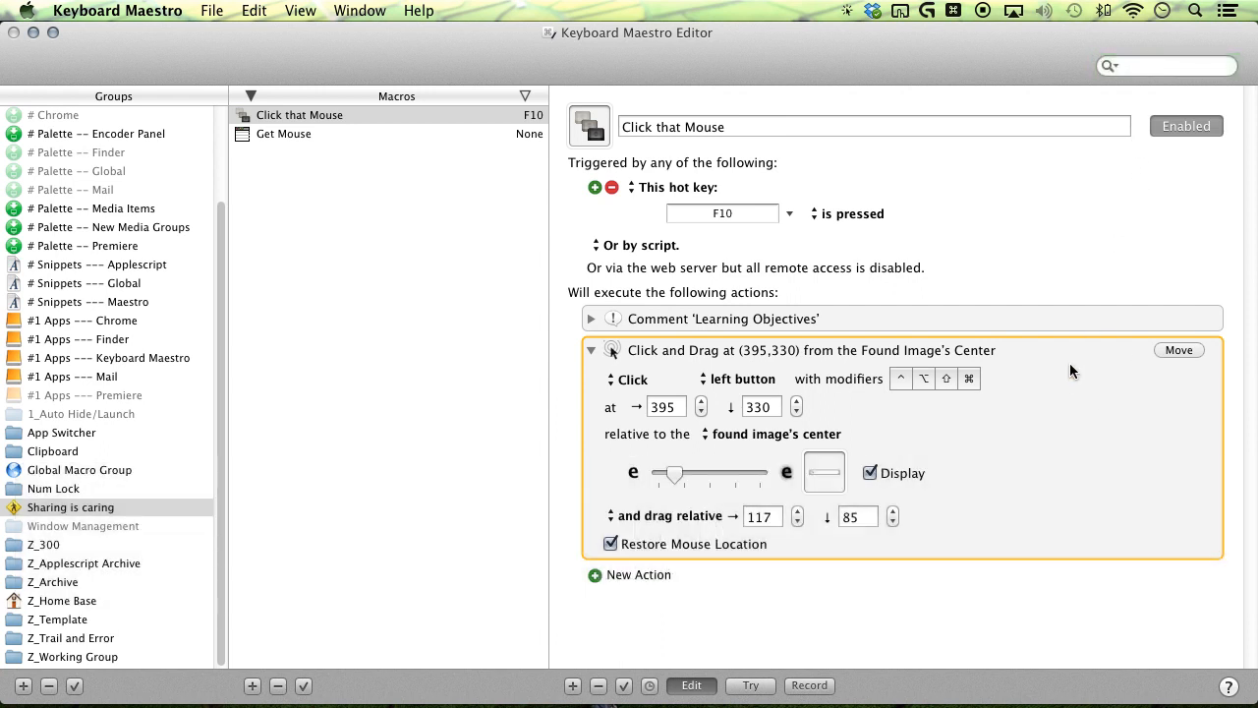
{"action": "left_click", "coordinate": [665, 405]}
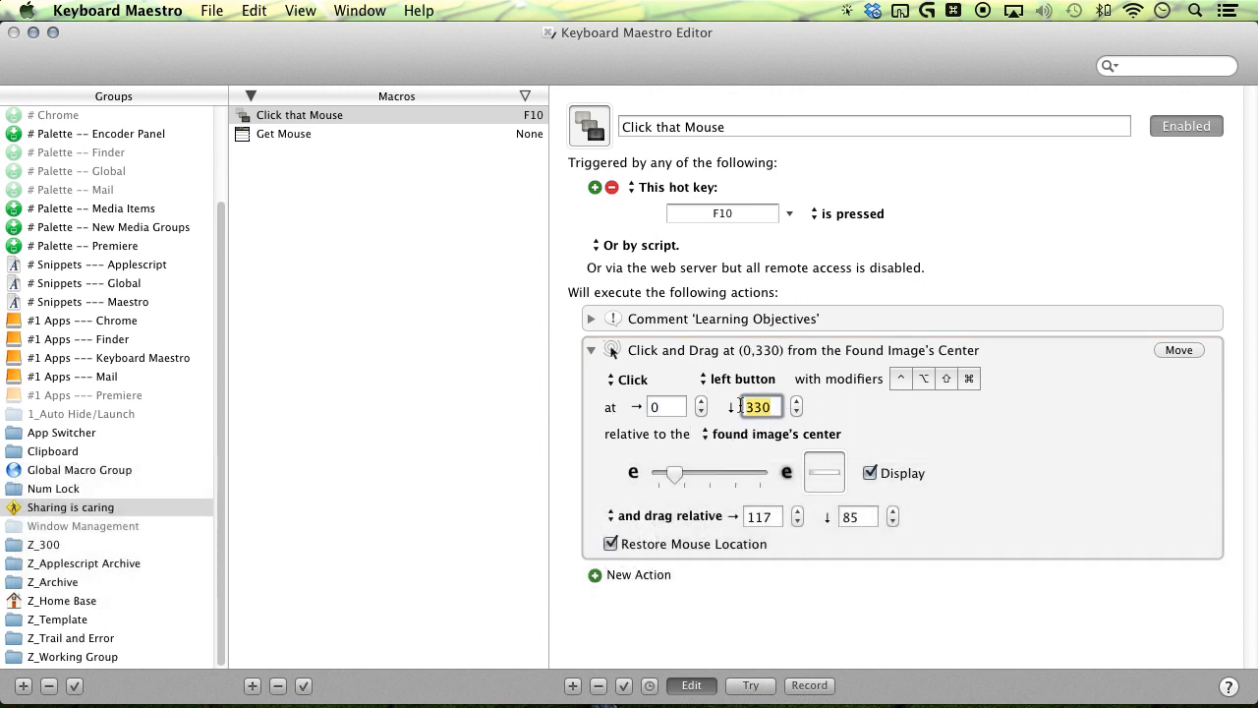
{"action": "type", "text": "0"}
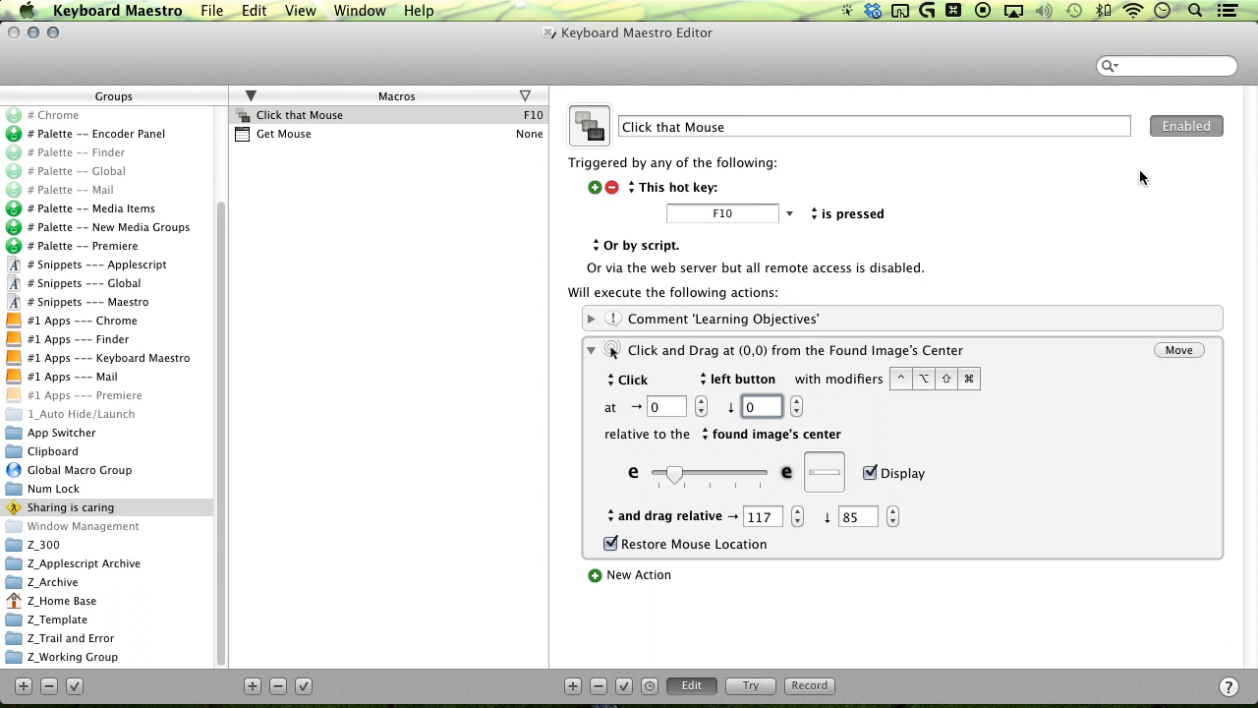